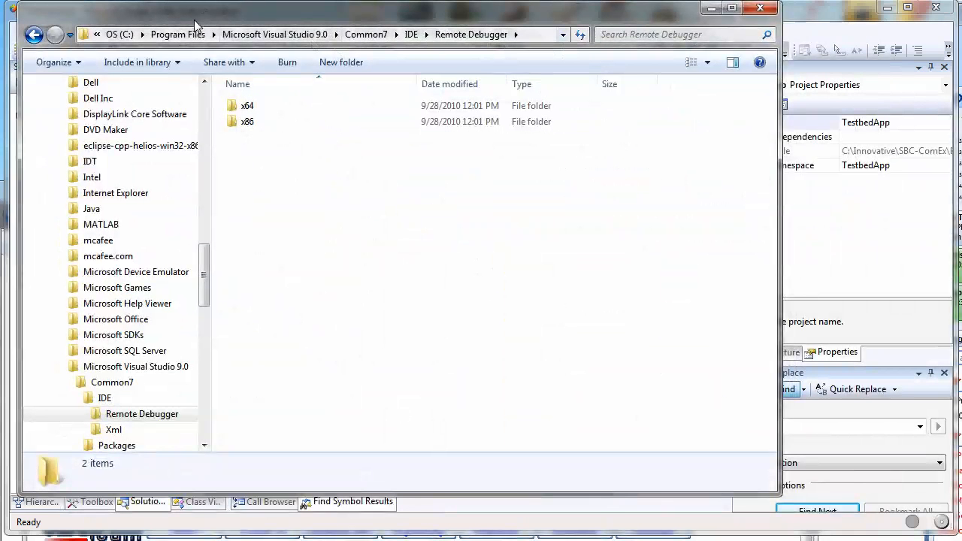
mouse_move(180, 37)
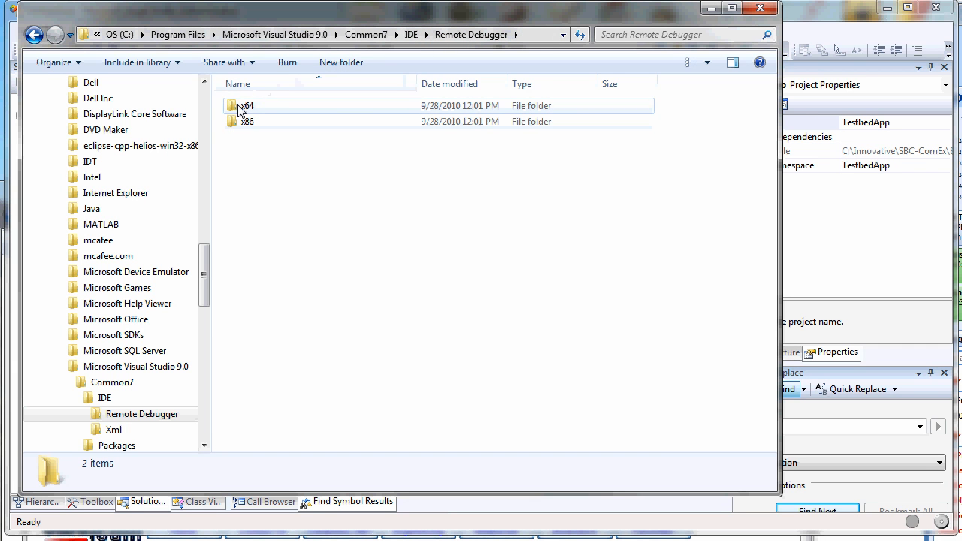
mouse_move(241, 121)
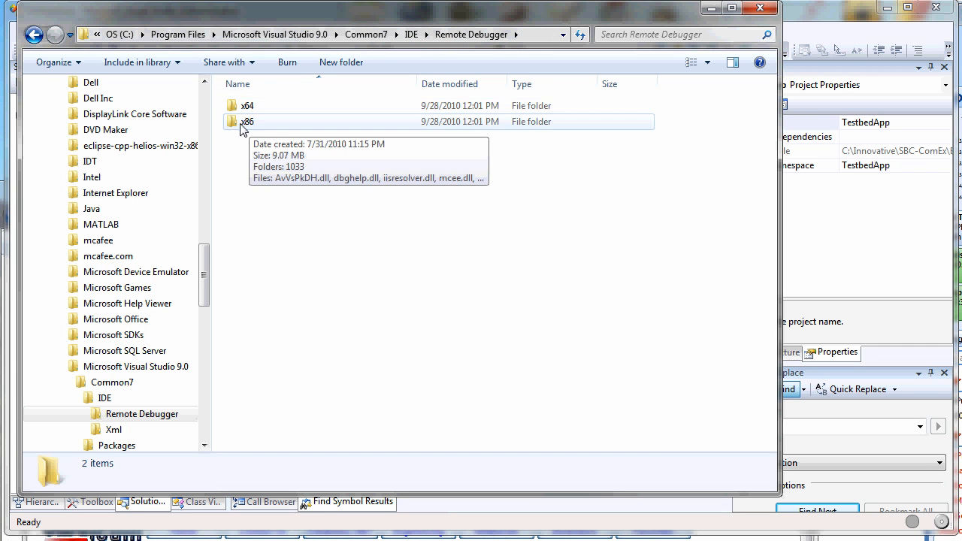
Open the Remote Debugger x86 folder to list msvsmon.exe and its DLLs
left_click(248, 121)
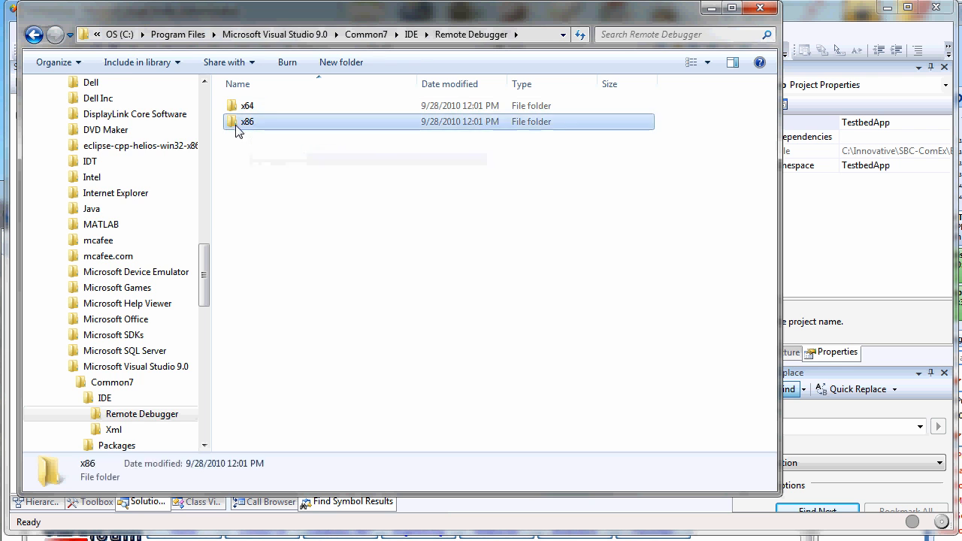
double_click(247, 121)
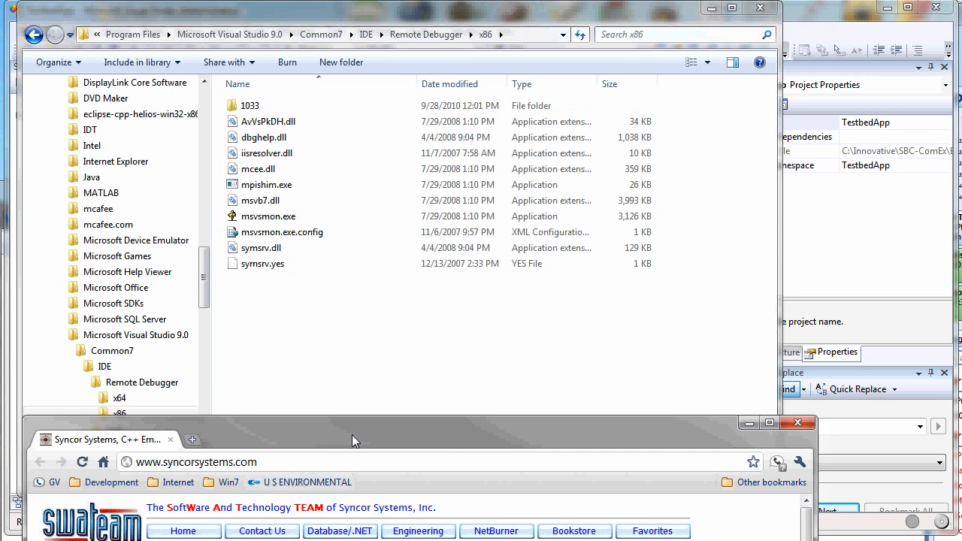
Search 'Visual Studio 2008 Service Pack 1 Remote Debugger' and scroll to its download files
left_click(120, 438)
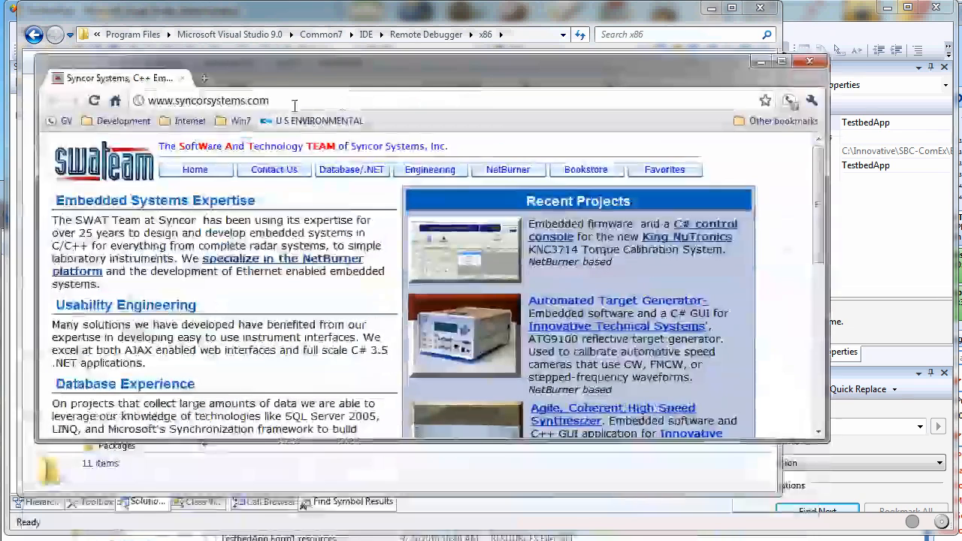
type("Visual Studio 2008 Service Pack 1 Remote Debugger")
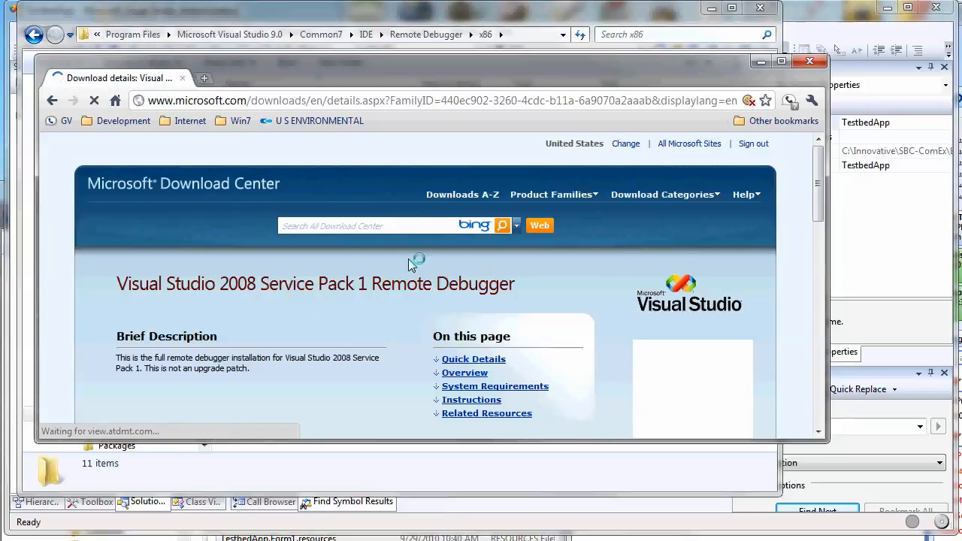
scroll("down", 3)
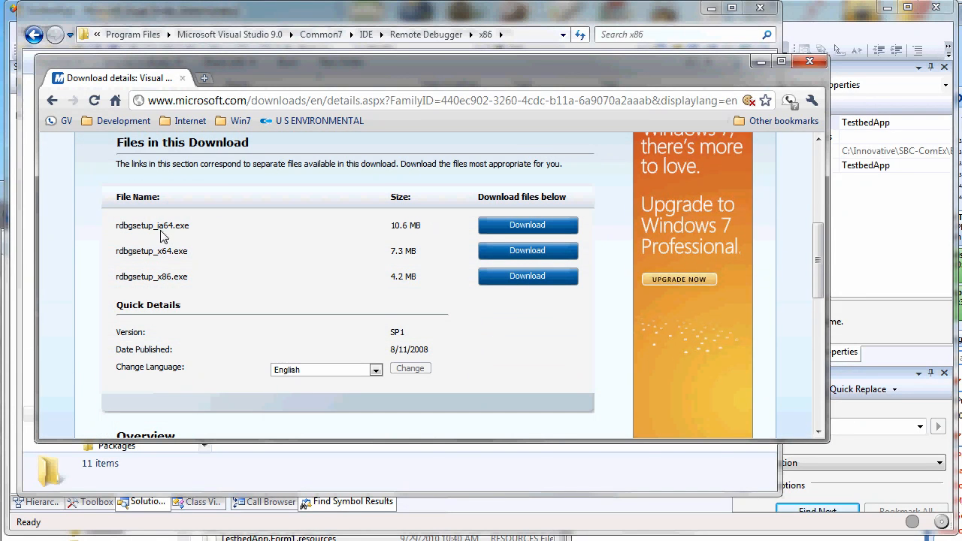
mouse_move(231, 290)
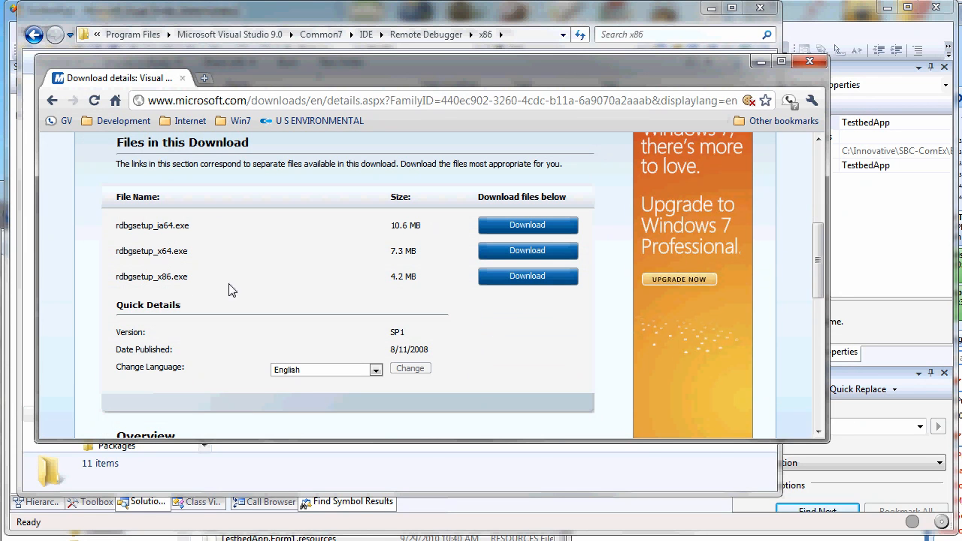
mouse_move(289, 222)
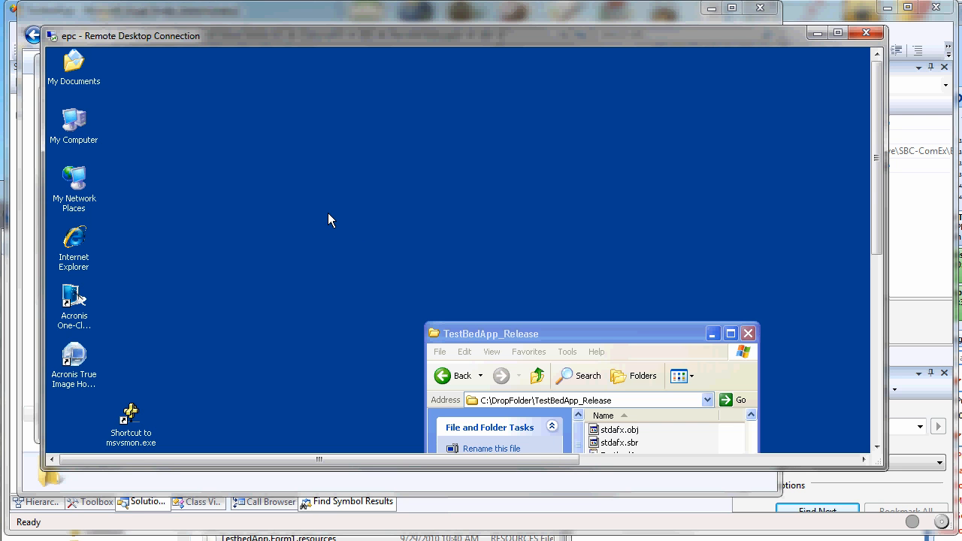
mouse_move(326, 294)
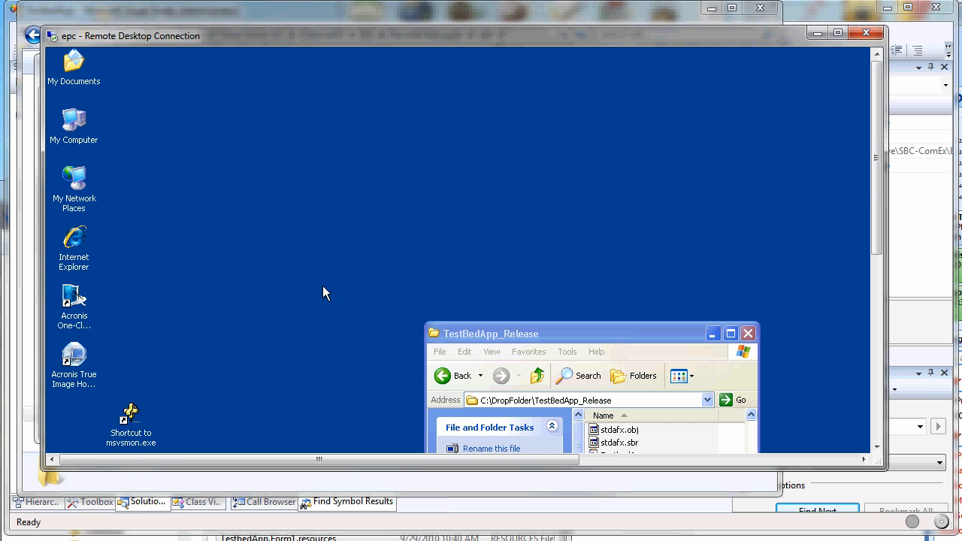
mouse_move(76, 419)
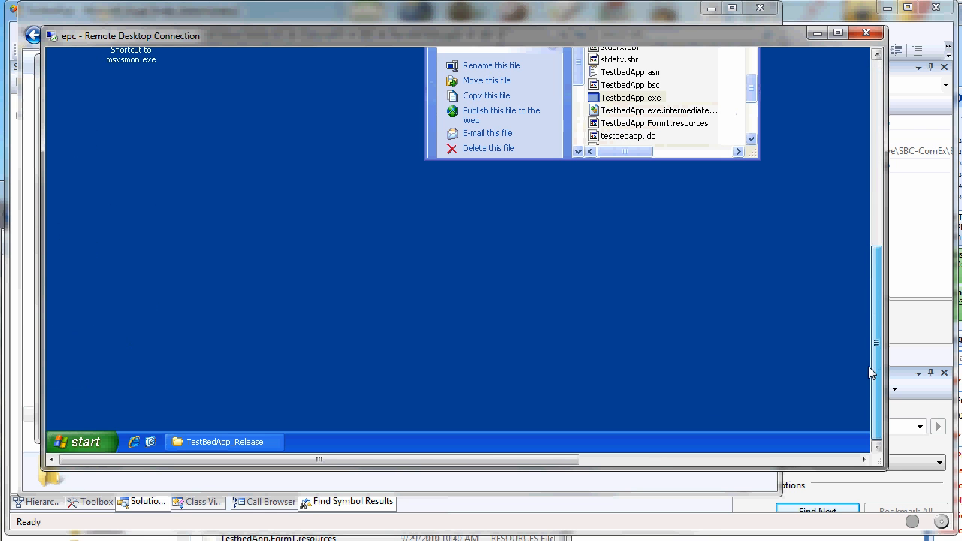
Browse the remote Start menu programs, then launch msvsmon.exe from its desktop shortcut
left_click(81, 441)
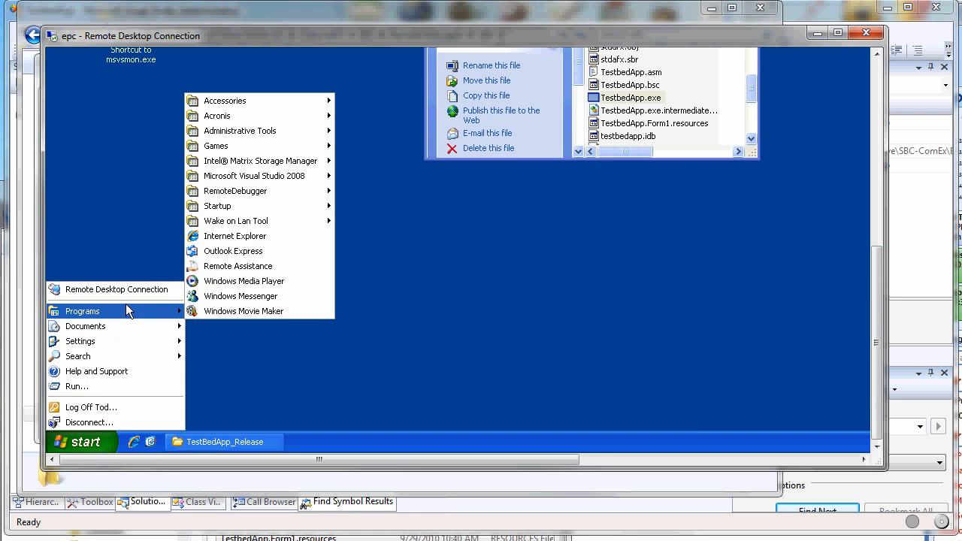
mouse_move(259, 175)
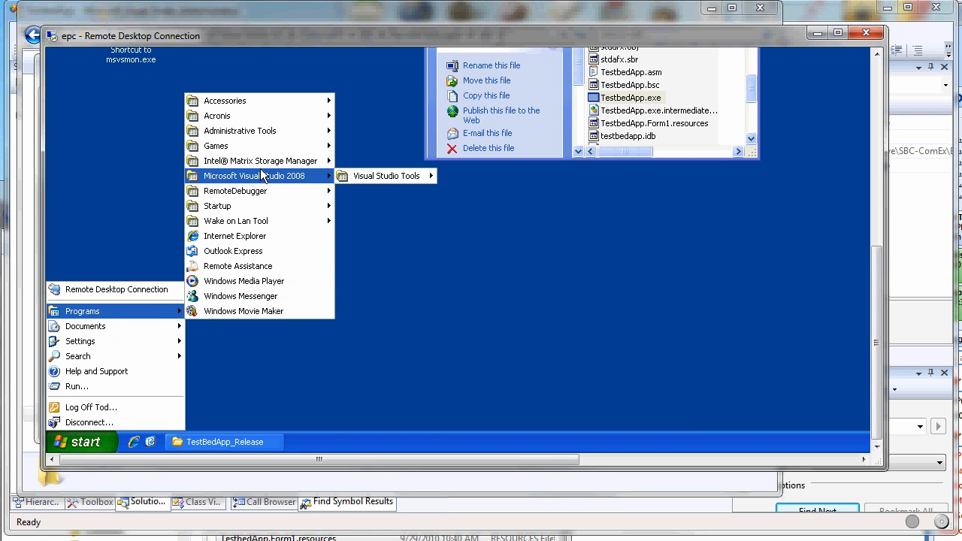
mouse_move(386, 175)
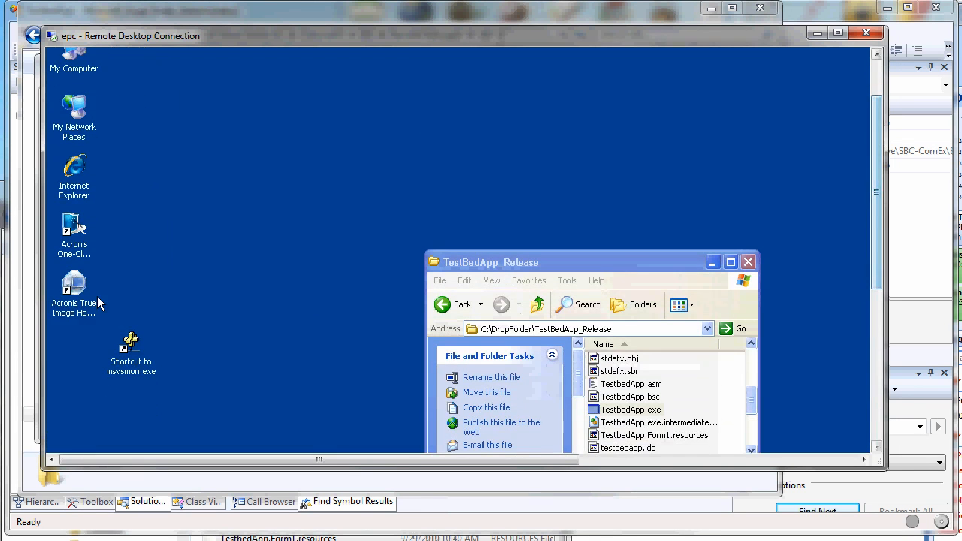
double_click(130, 345)
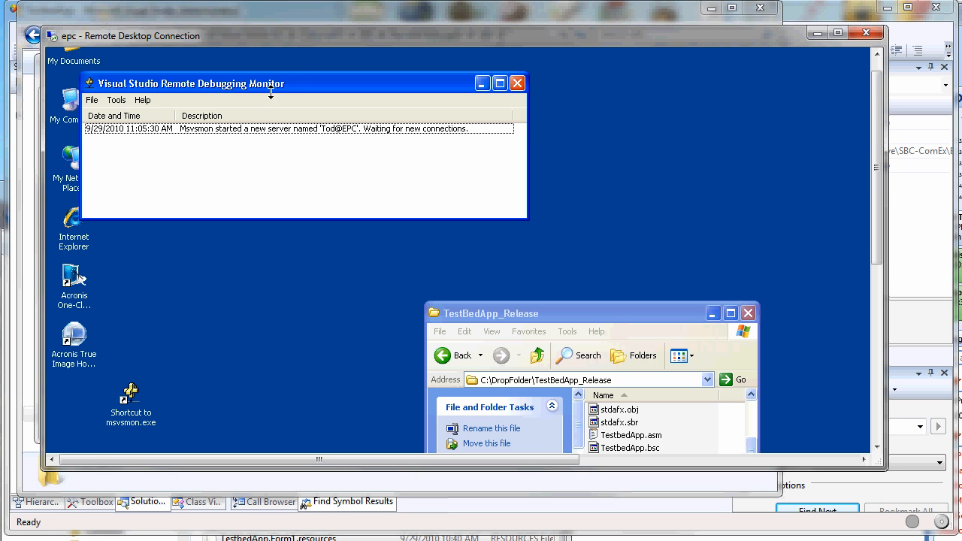
mouse_move(218, 177)
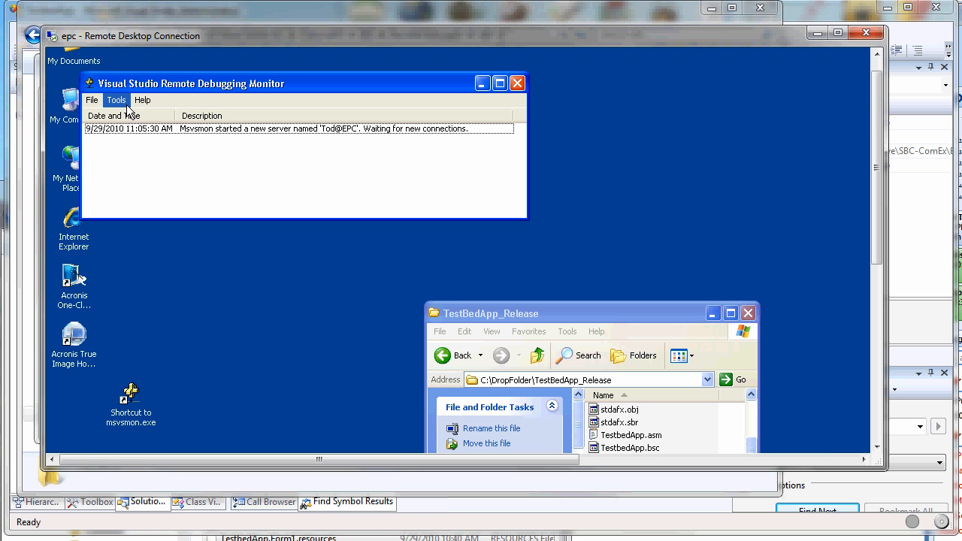
left_click(116, 99)
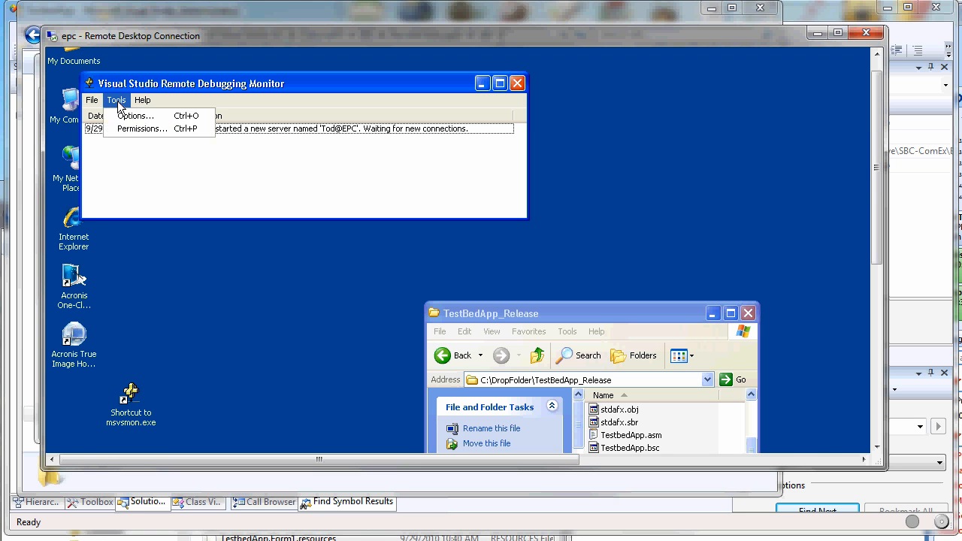
left_click(136, 116)
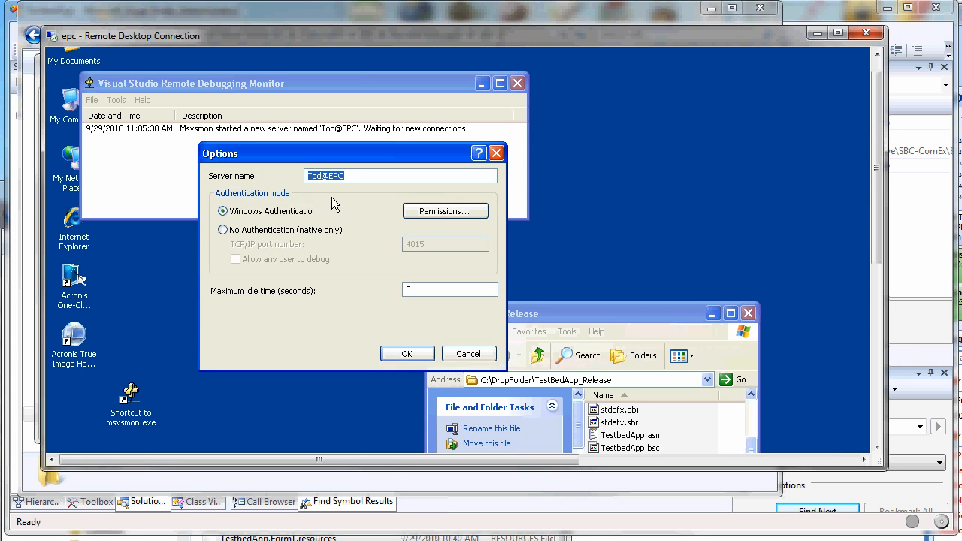
left_click(222, 229)
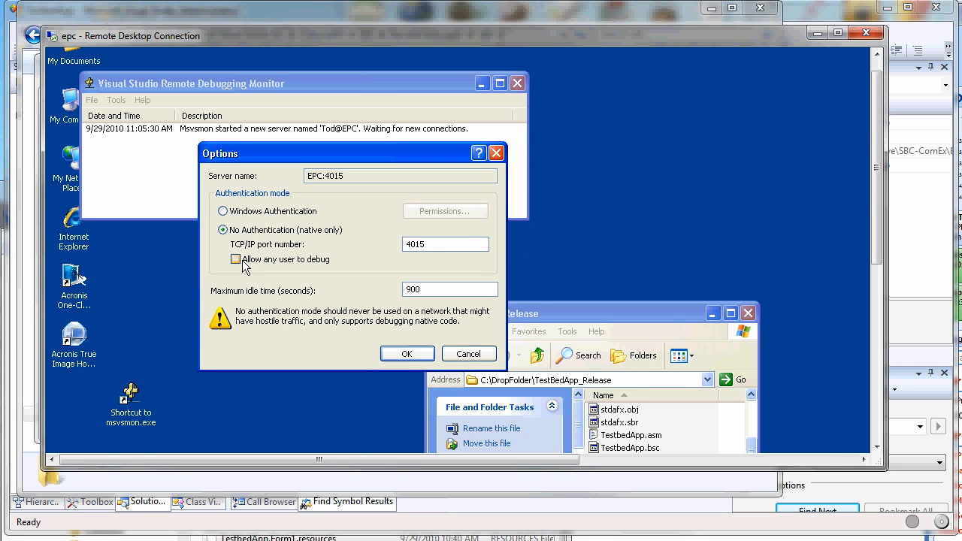
left_click(236, 259)
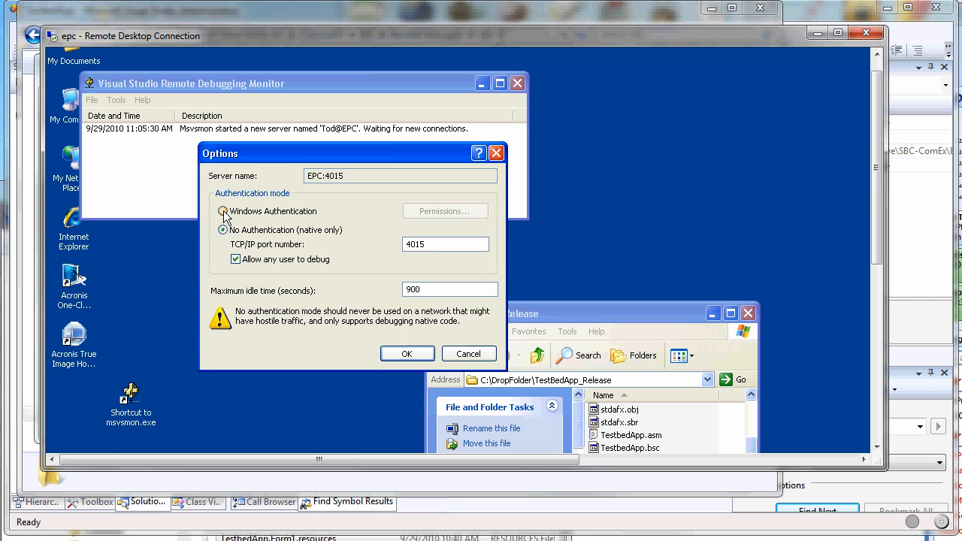
left_click(224, 211)
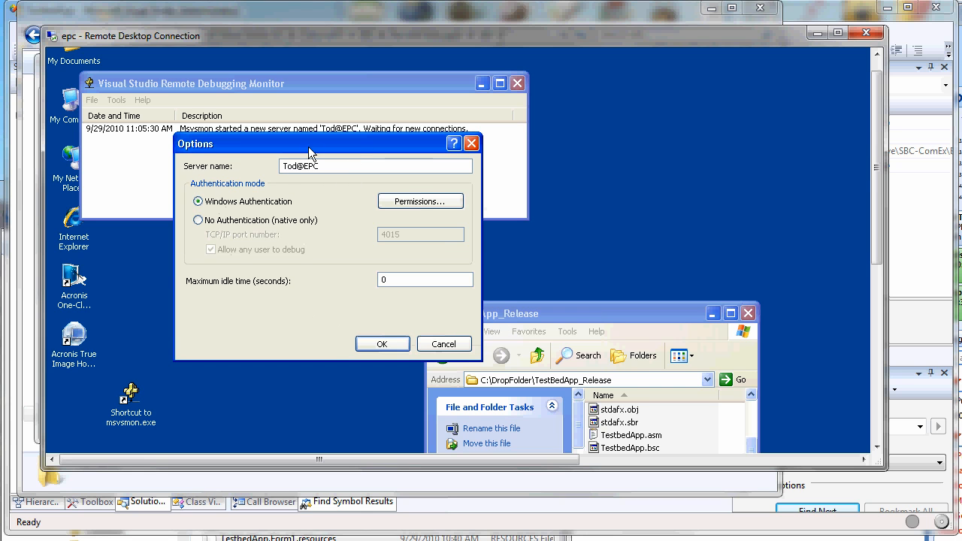
mouse_move(502, 344)
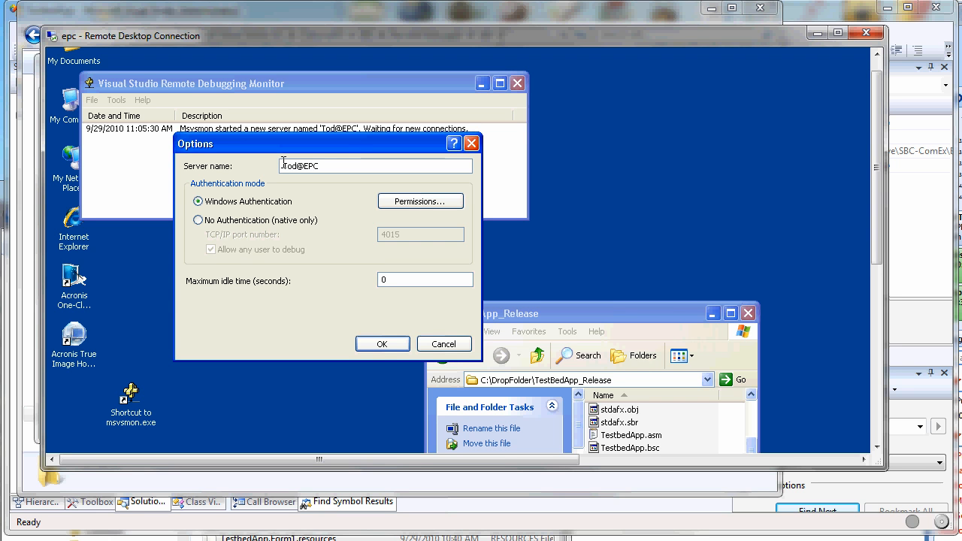
double_click(290, 166)
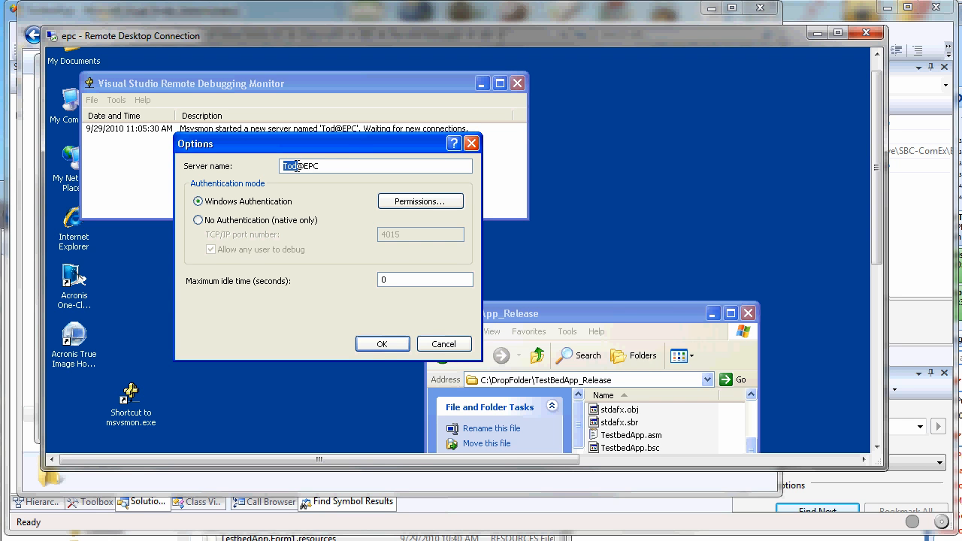
mouse_move(406, 365)
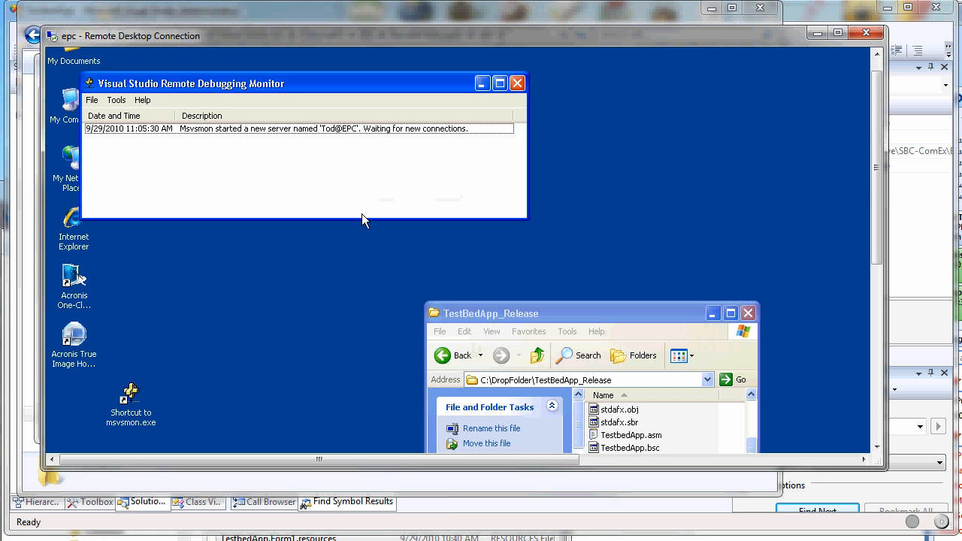
mouse_move(554, 303)
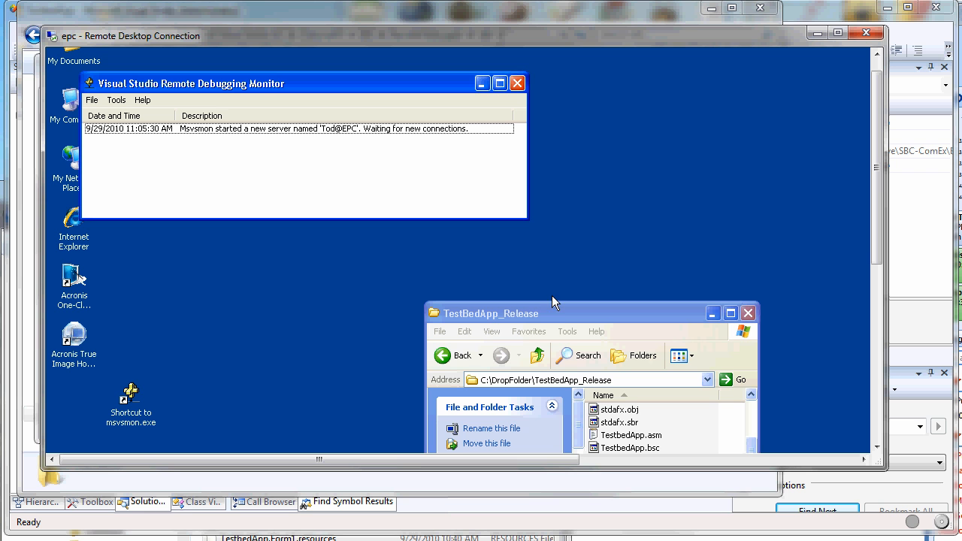
mouse_move(575, 317)
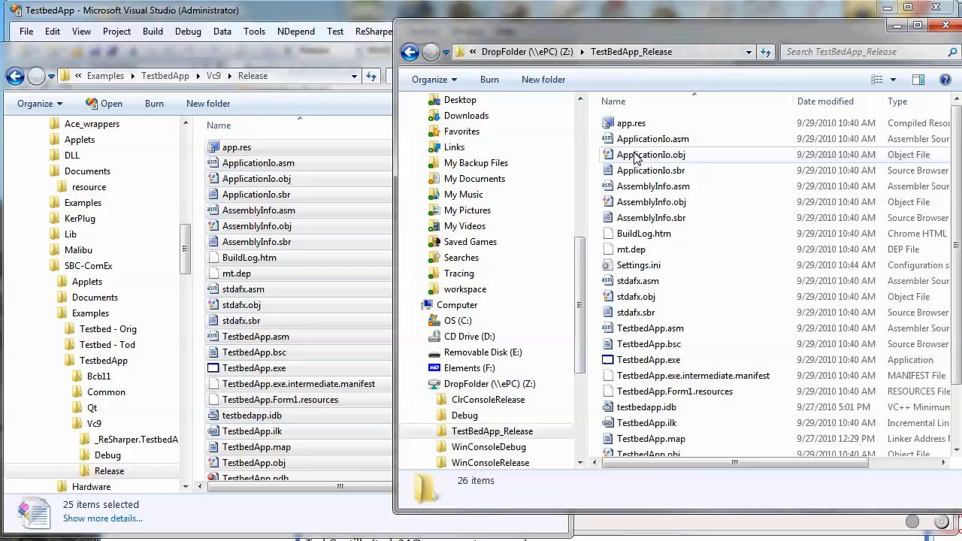
Delete the 26 old build files from the remote TestBedApp_Release drop folder
left_click(651, 438)
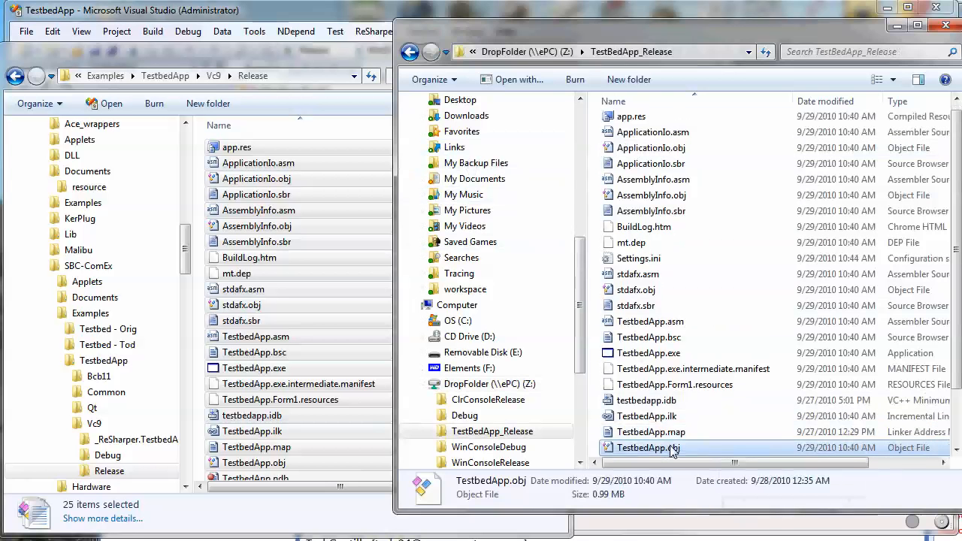
key("Delete")
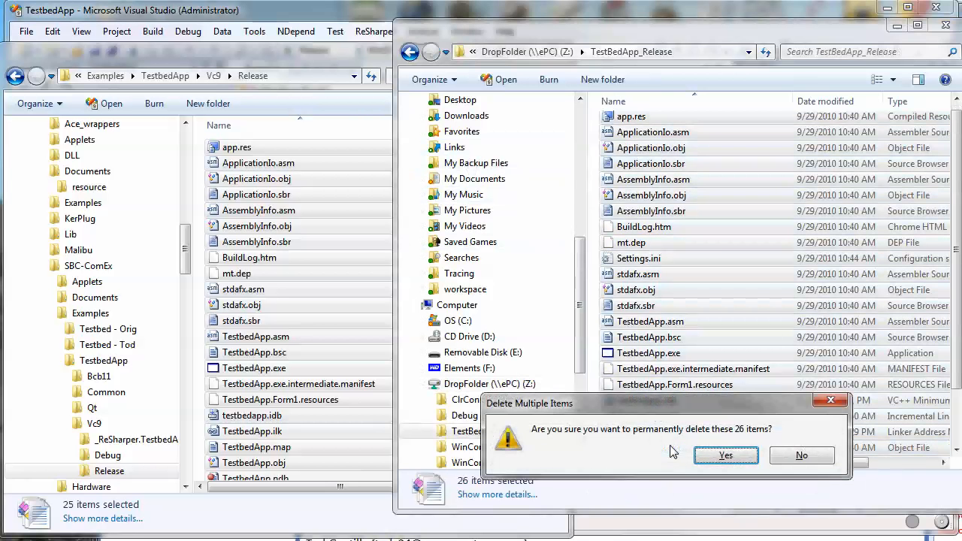
left_click(725, 454)
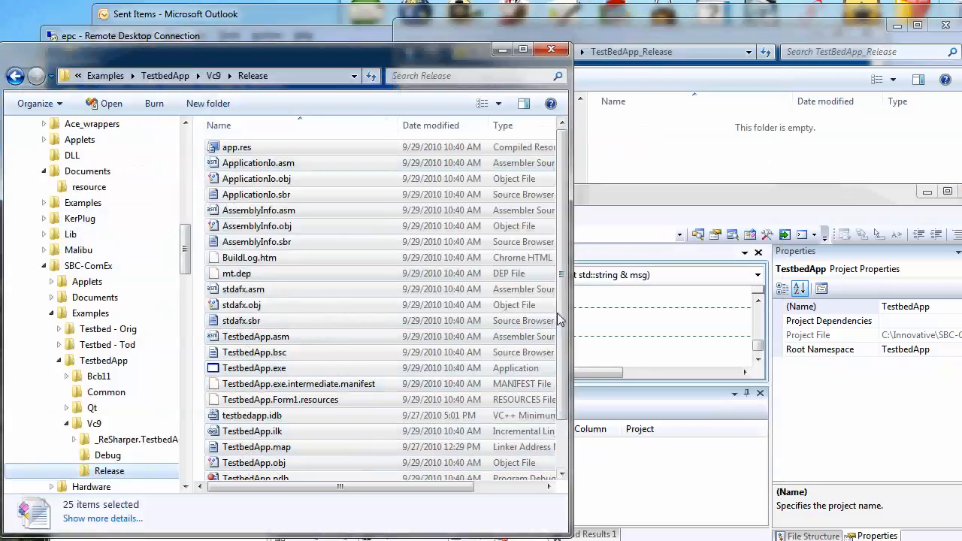
Select all 25 local Release build files for transfer
scroll("down", 3)
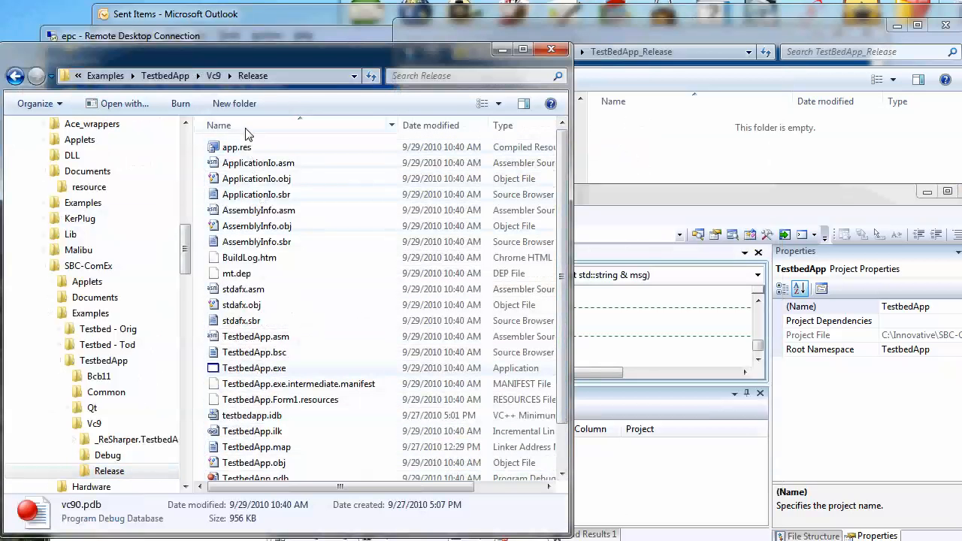
key("ctrl+a")
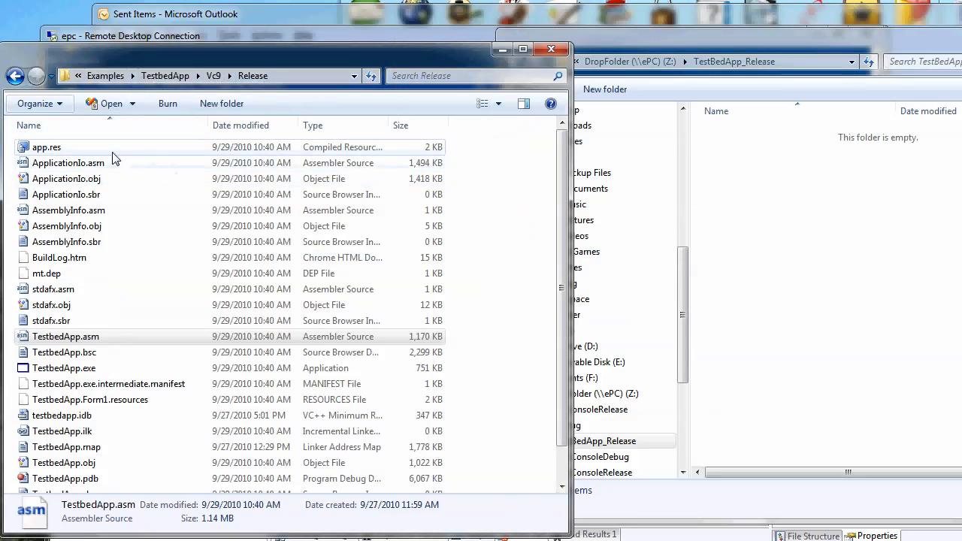
key("ctrl+a")
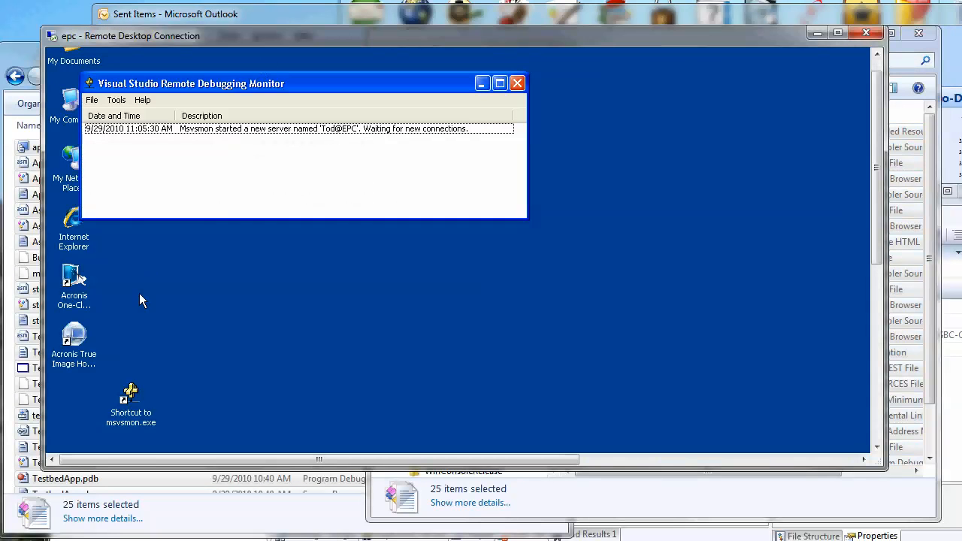
Open DropFolder > TestBedApp_Release on the remote desktop and launch TestBedApp.exe
left_click_drag(191, 84, 235, 91)
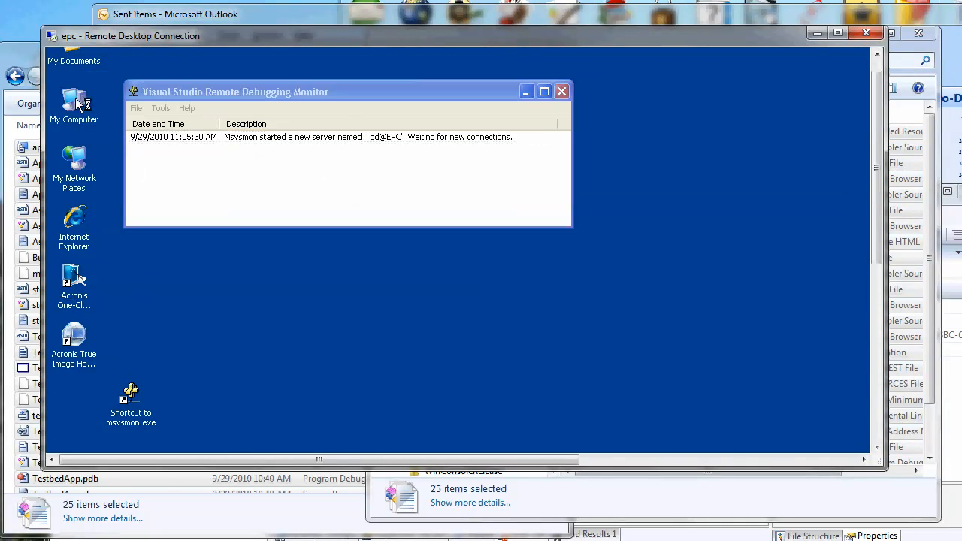
double_click(74, 100)
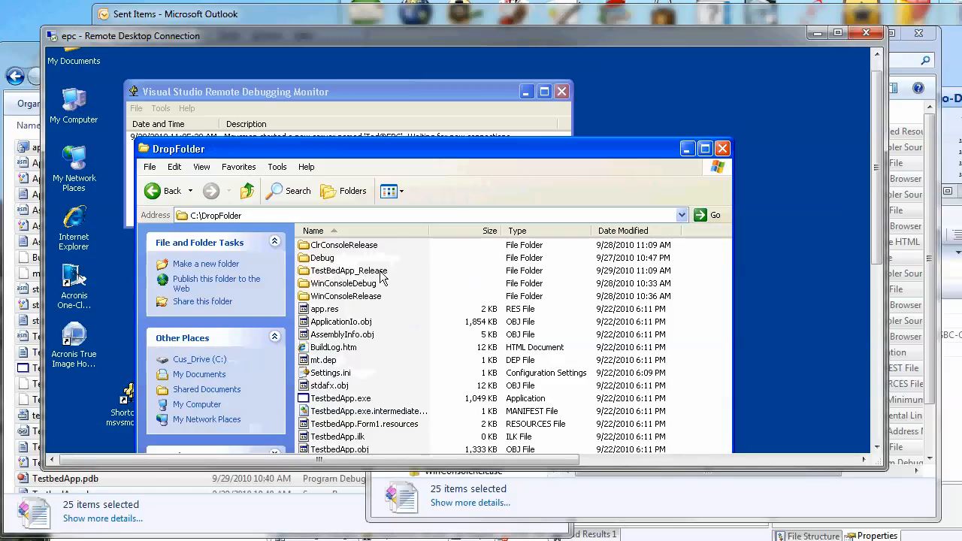
mouse_move(348, 271)
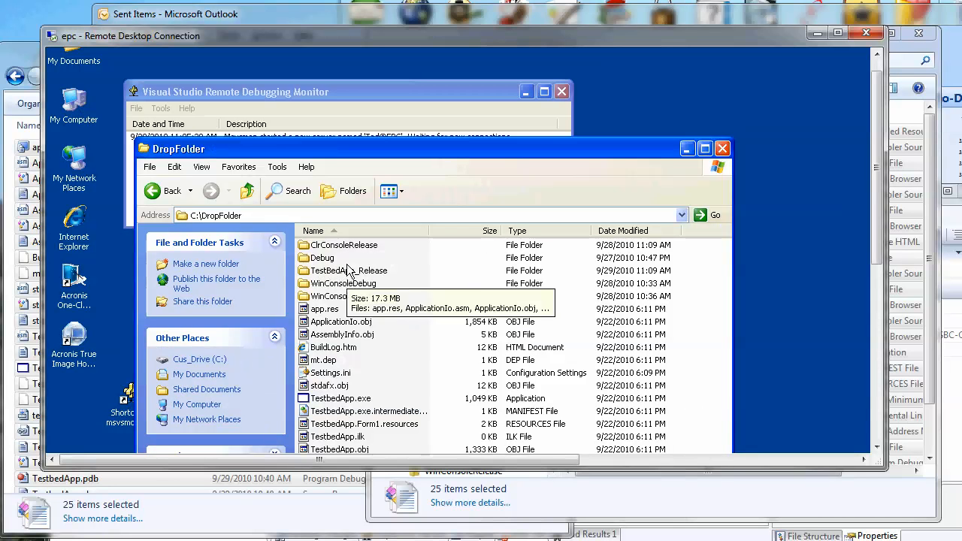
double_click(349, 271)
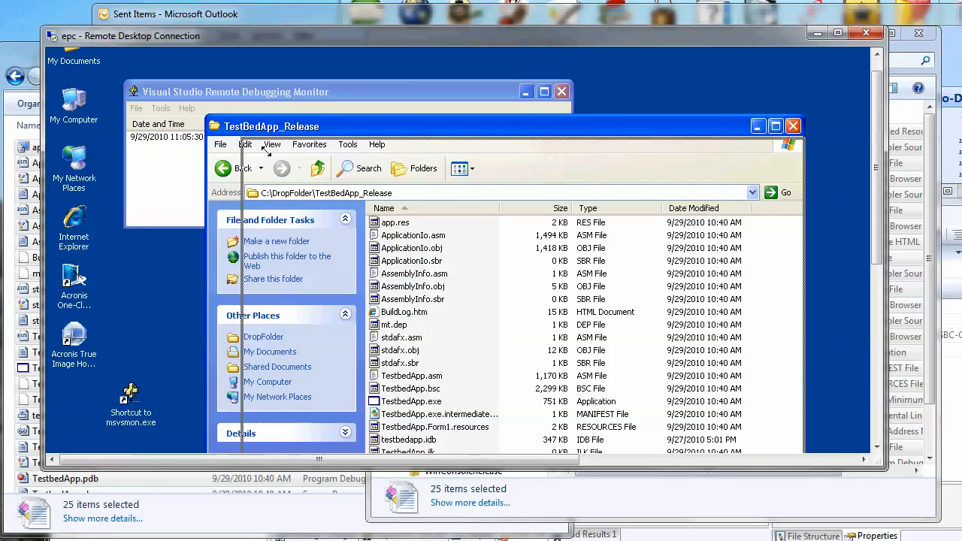
left_click_drag(271, 126, 470, 257)
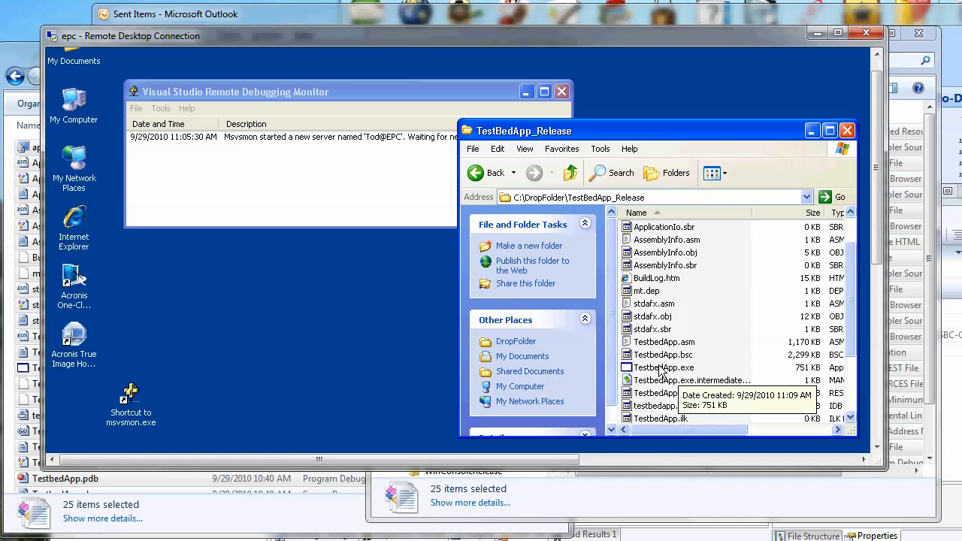
left_click(663, 367)
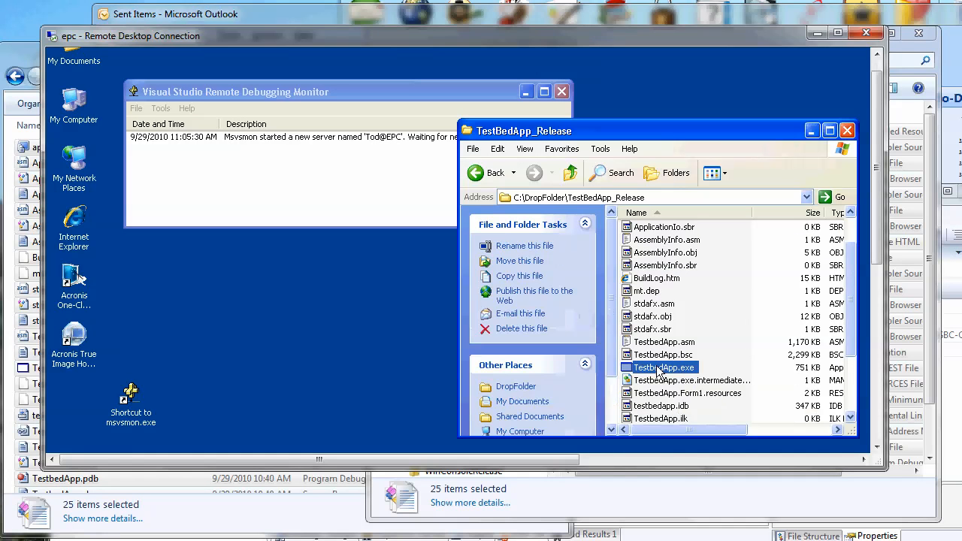
double_click(663, 368)
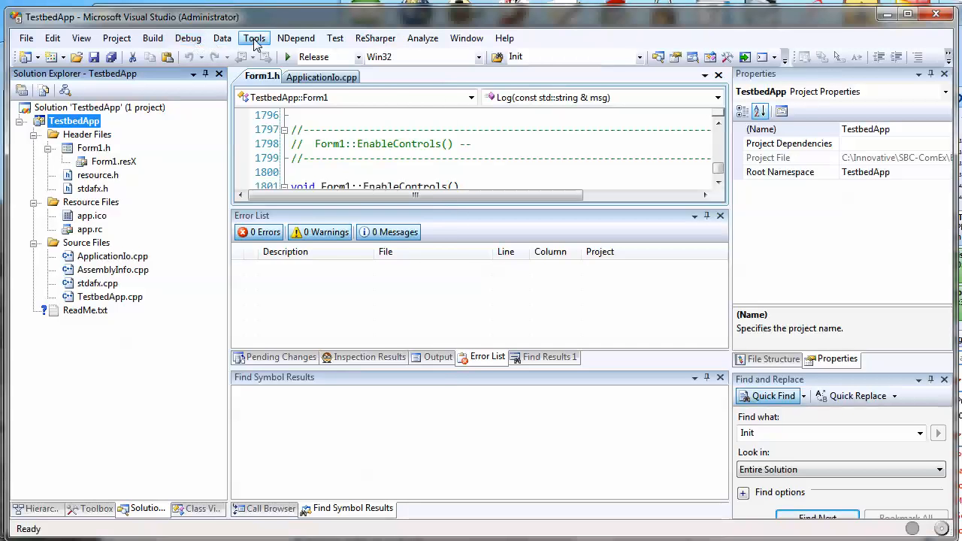
Choose Tools > Debug > Attach to Process
left_click(254, 38)
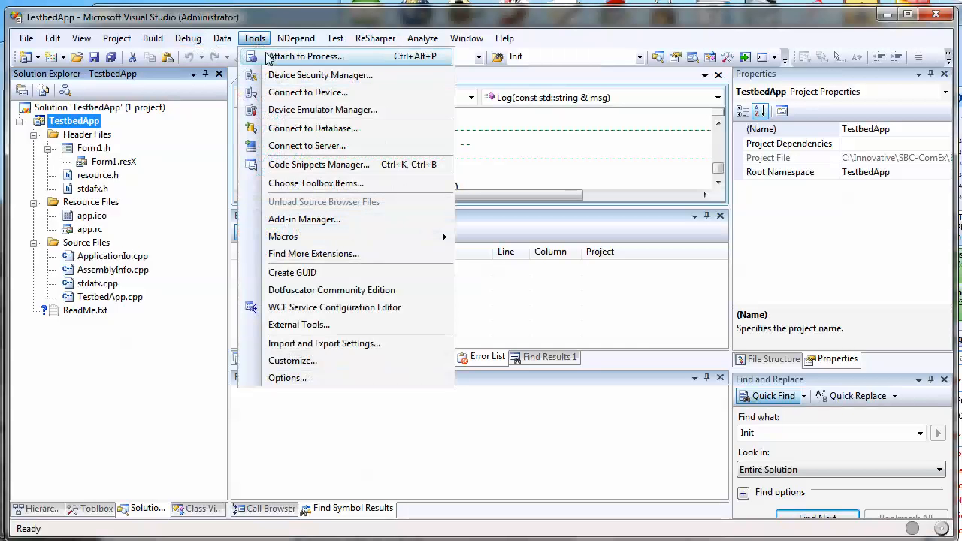
left_click(188, 38)
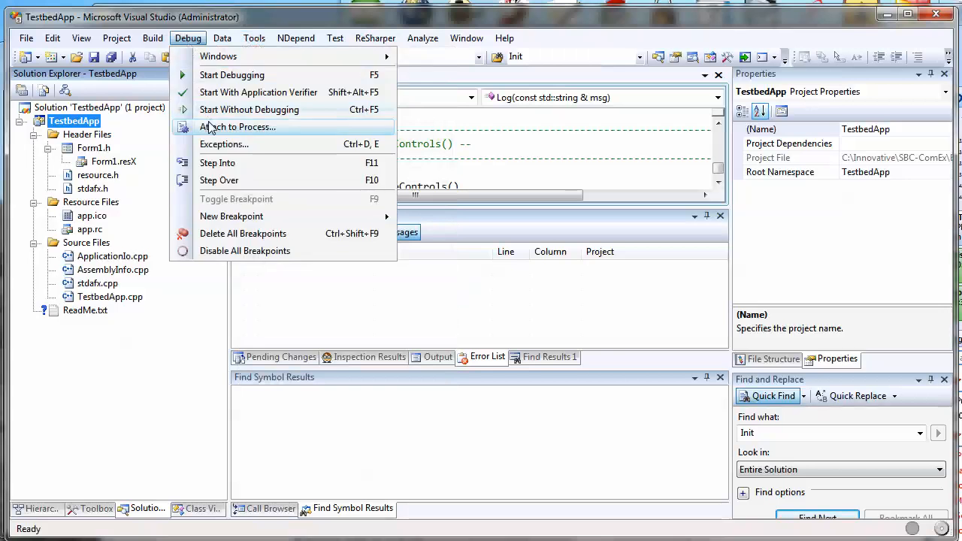
left_click(238, 126)
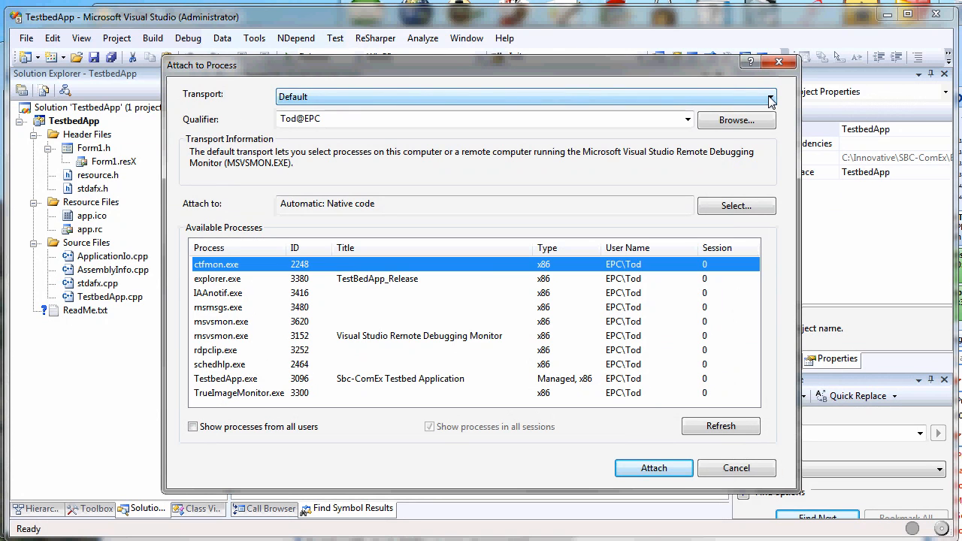
Try the unauthenticated native-only transport and view the targetable remote computers
left_click(769, 97)
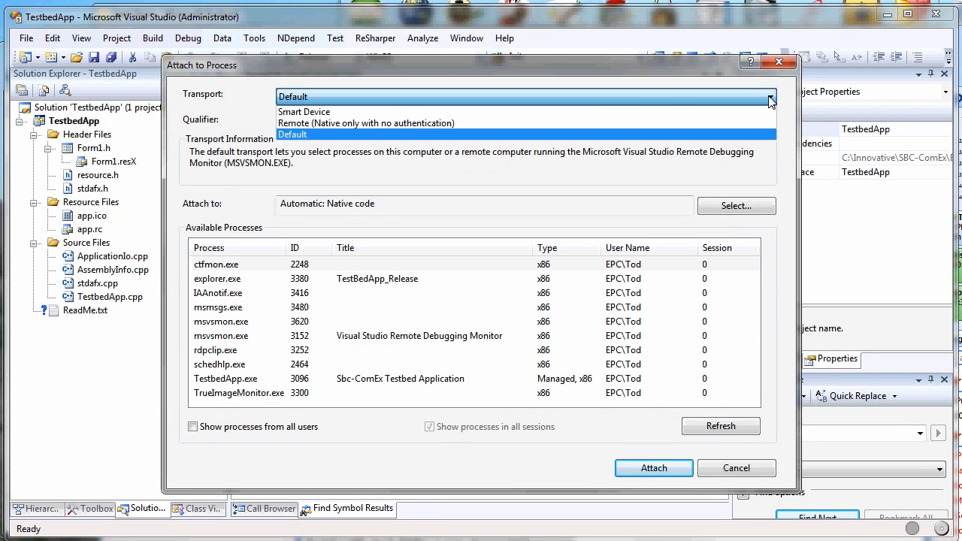
mouse_move(428, 123)
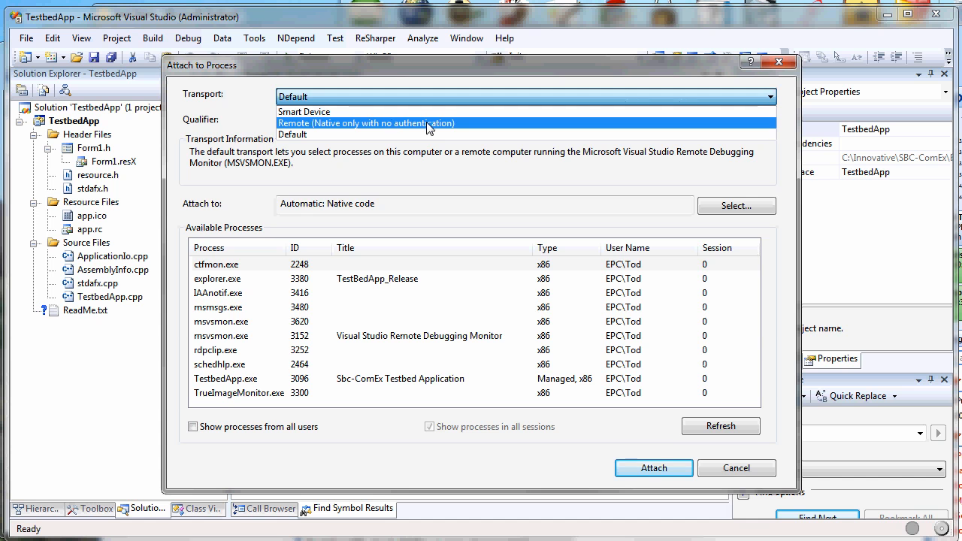
mouse_move(436, 133)
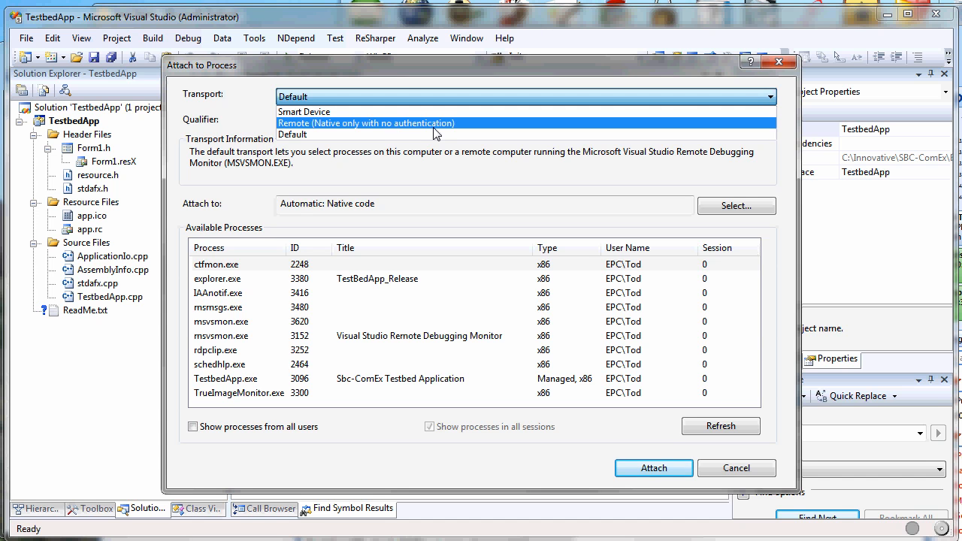
left_click(366, 123)
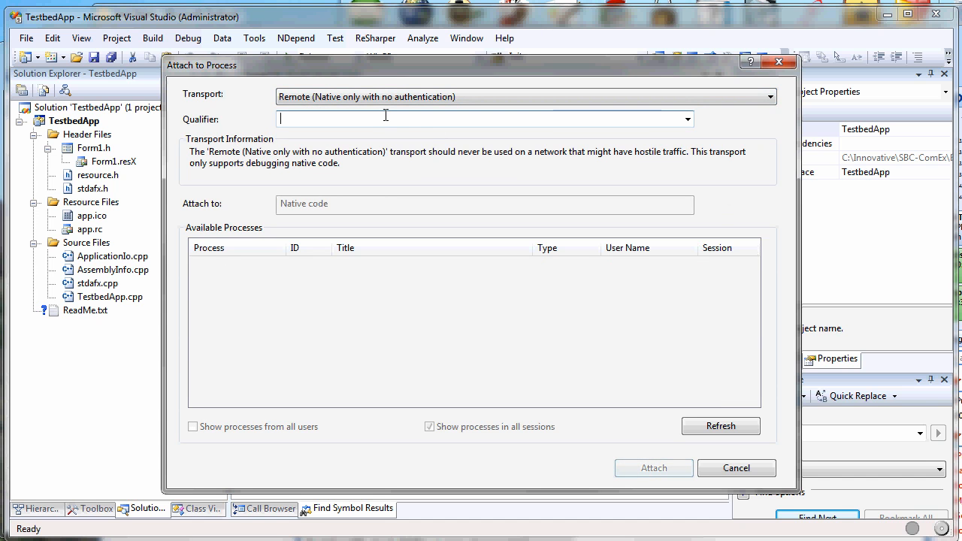
left_click(686, 119)
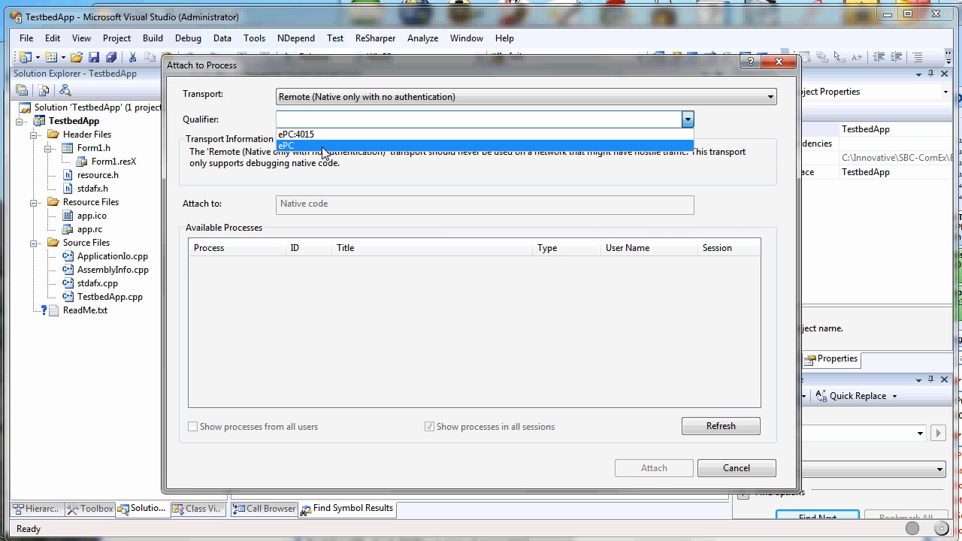
mouse_move(446, 344)
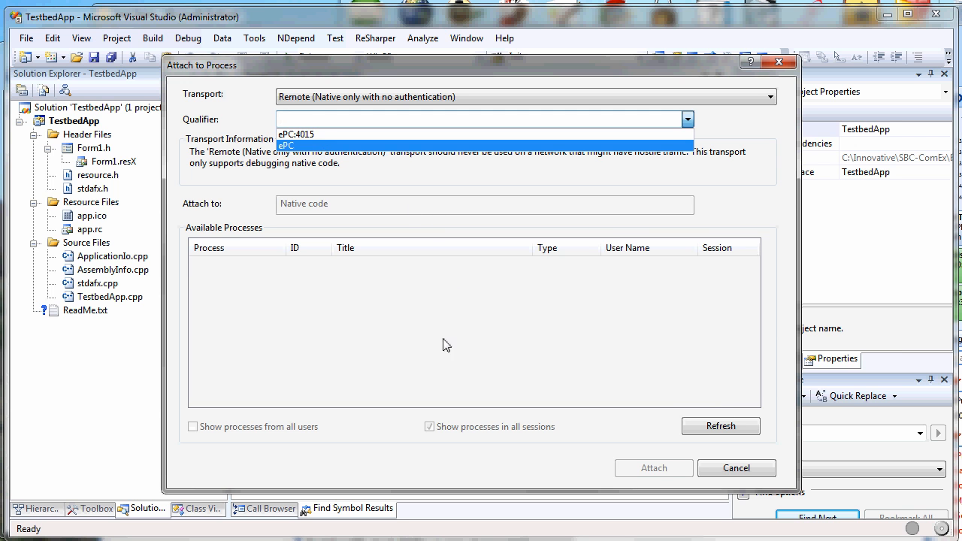
mouse_move(643, 458)
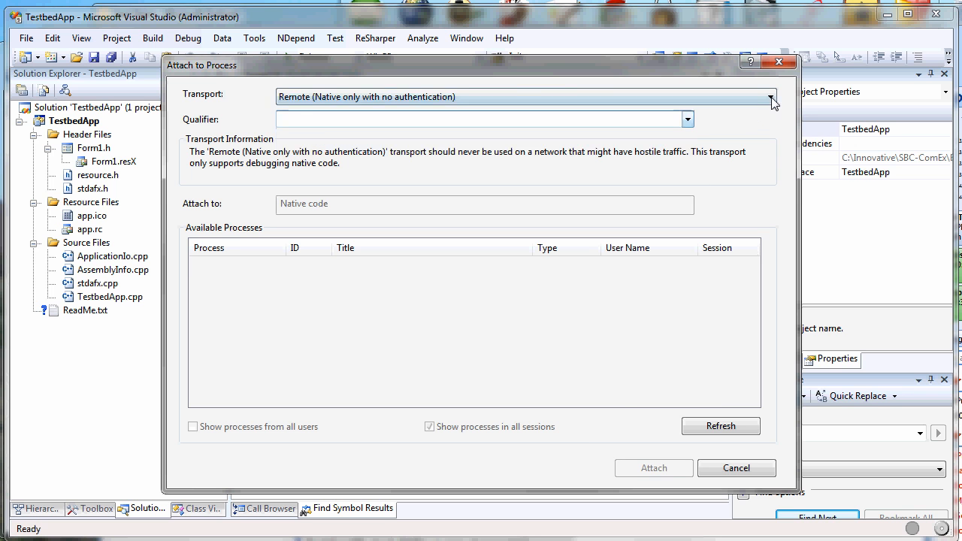
Return to Default transport, list EPC's processes, select TestbedApp.exe, then cancel
left_click(769, 97)
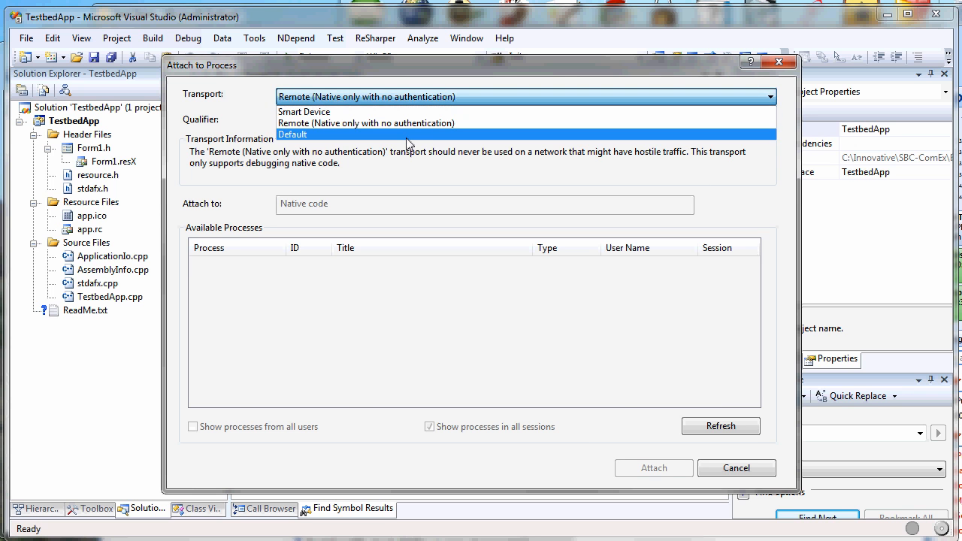
left_click(293, 134)
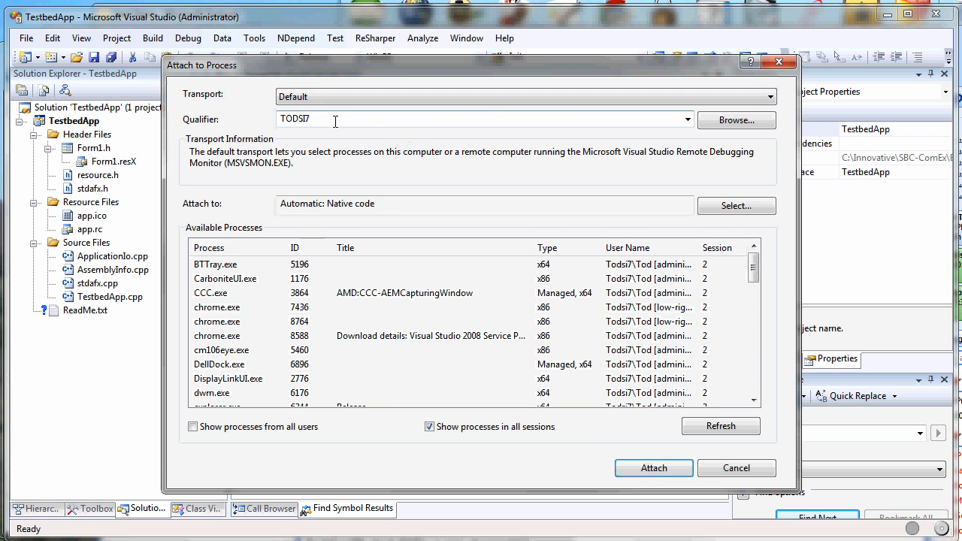
left_click(685, 120)
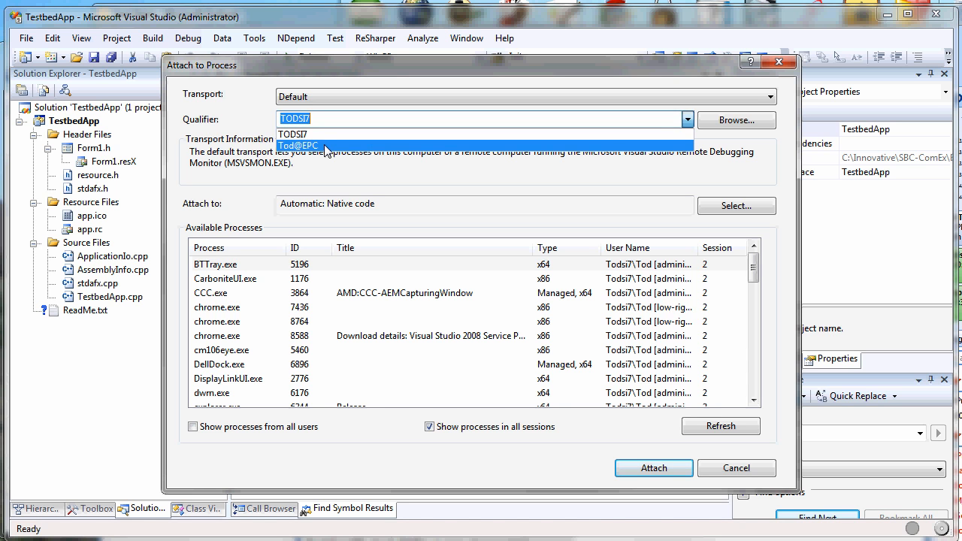
left_click(298, 145)
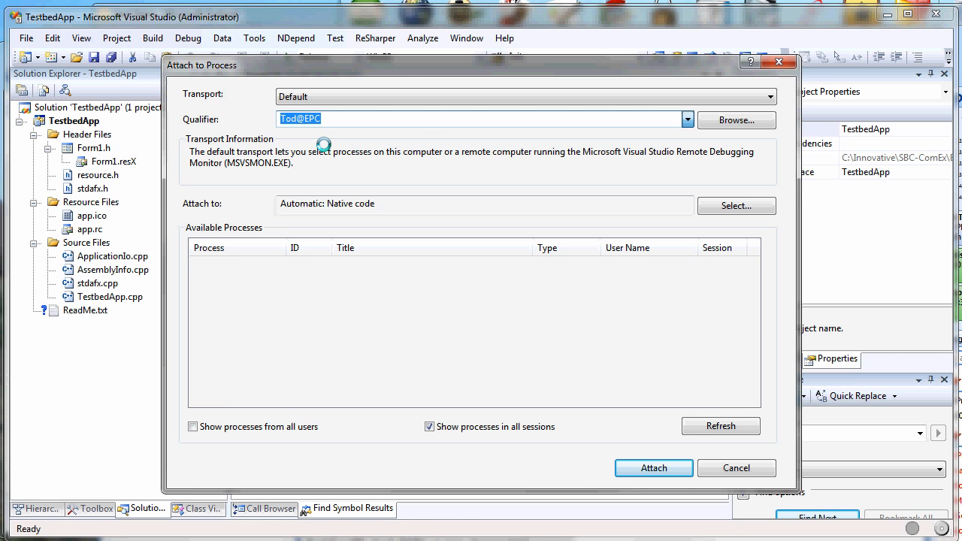
left_click(719, 426)
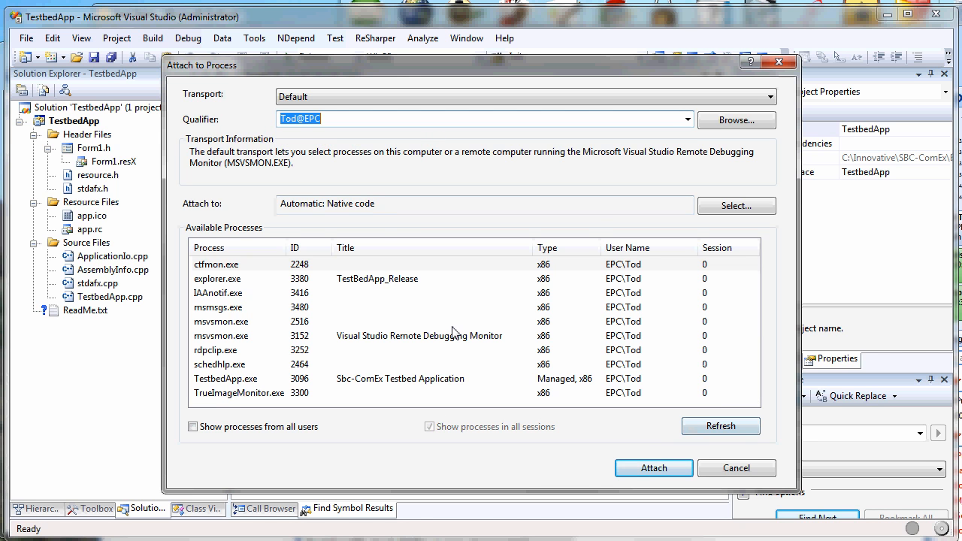
mouse_move(410, 290)
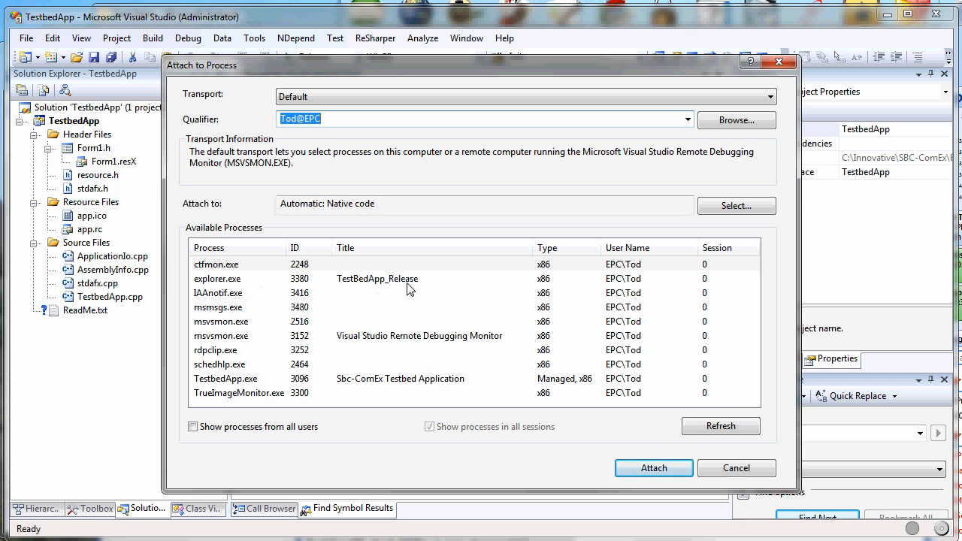
left_click(226, 378)
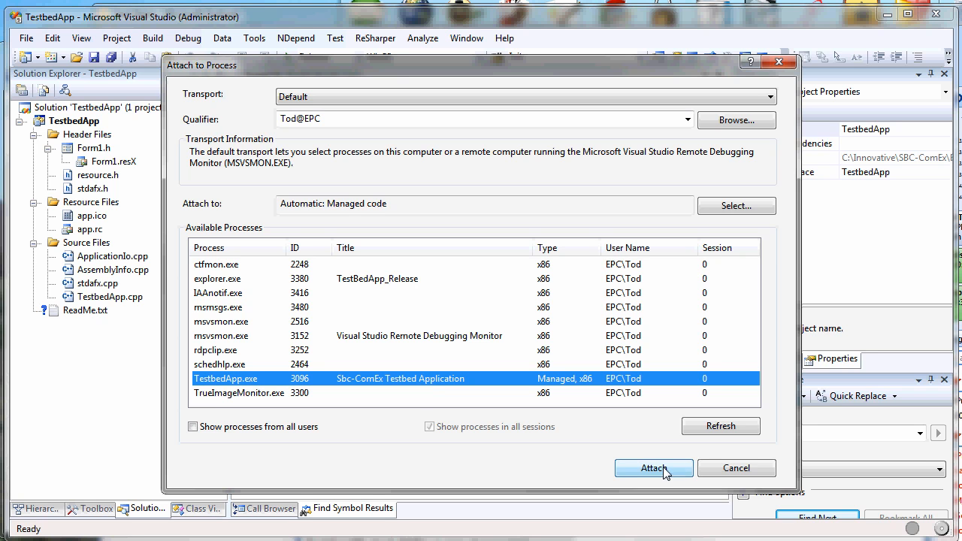
mouse_move(736, 467)
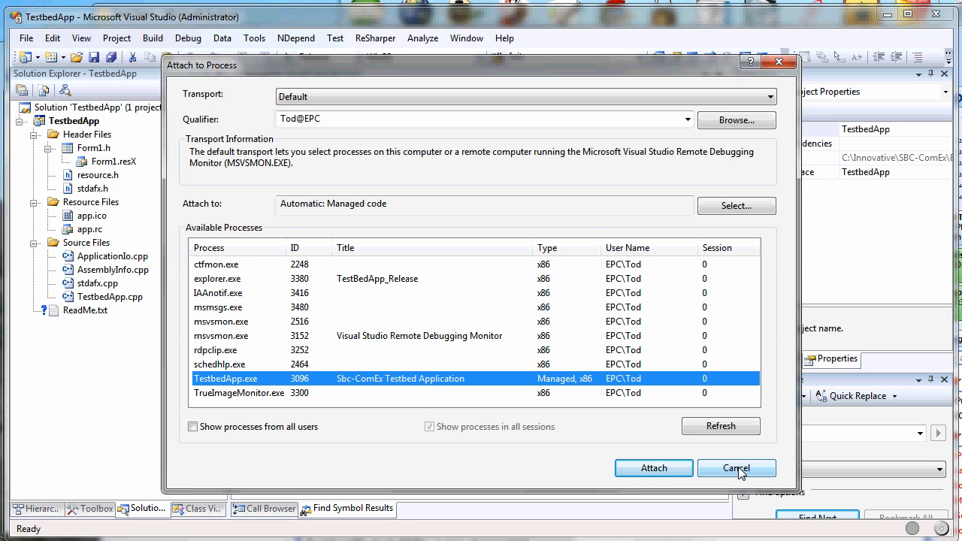
left_click(737, 468)
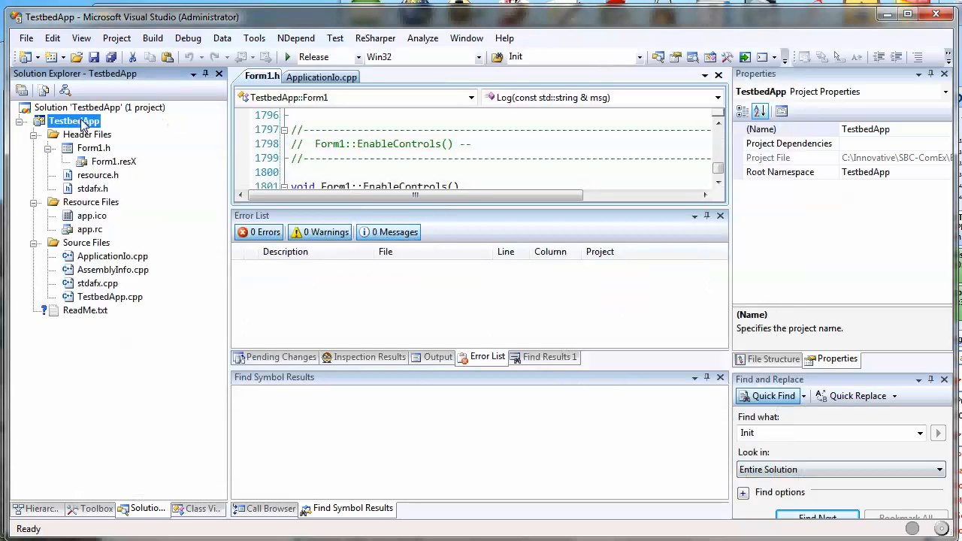
Review the TestbedApp project's Debugging properties for remote debugging and accept them with OK
right_click(74, 121)
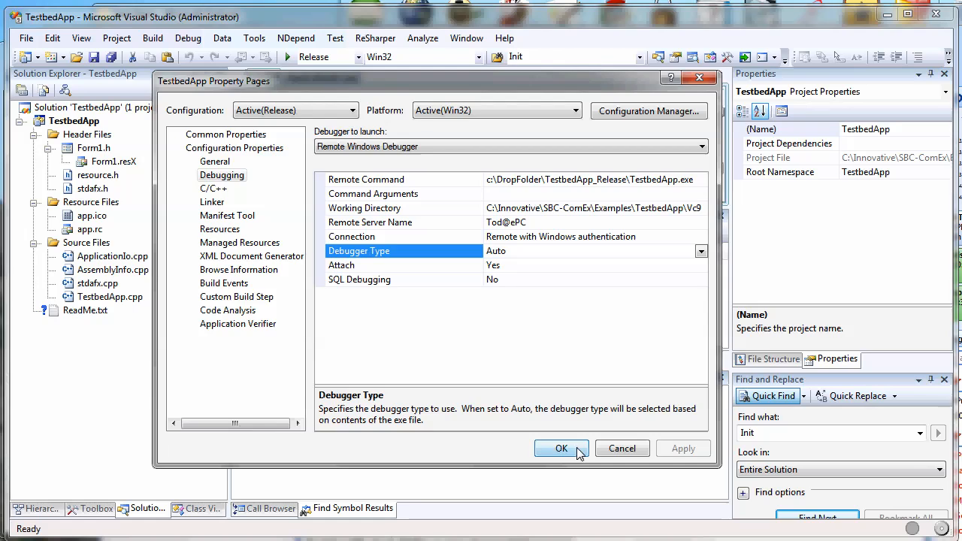
left_click(560, 448)
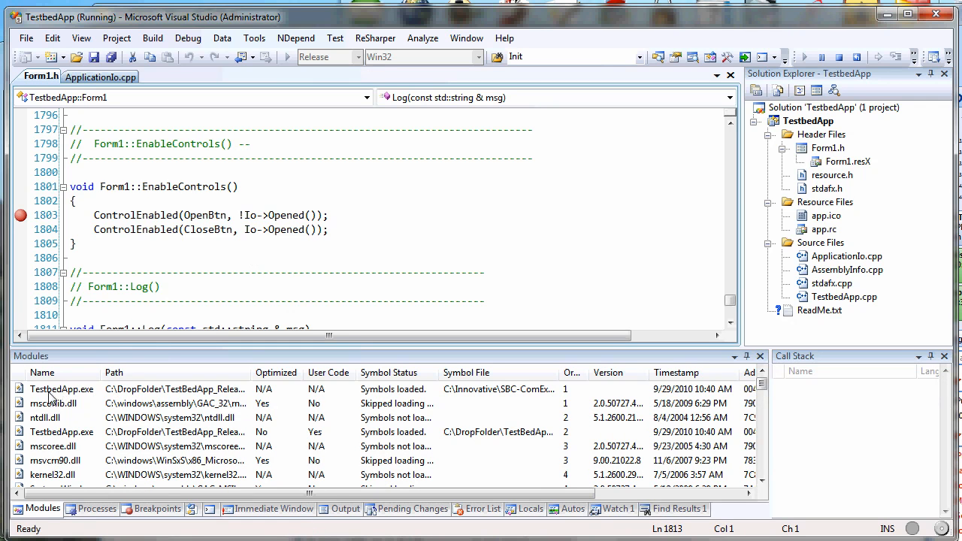
mouse_move(20, 215)
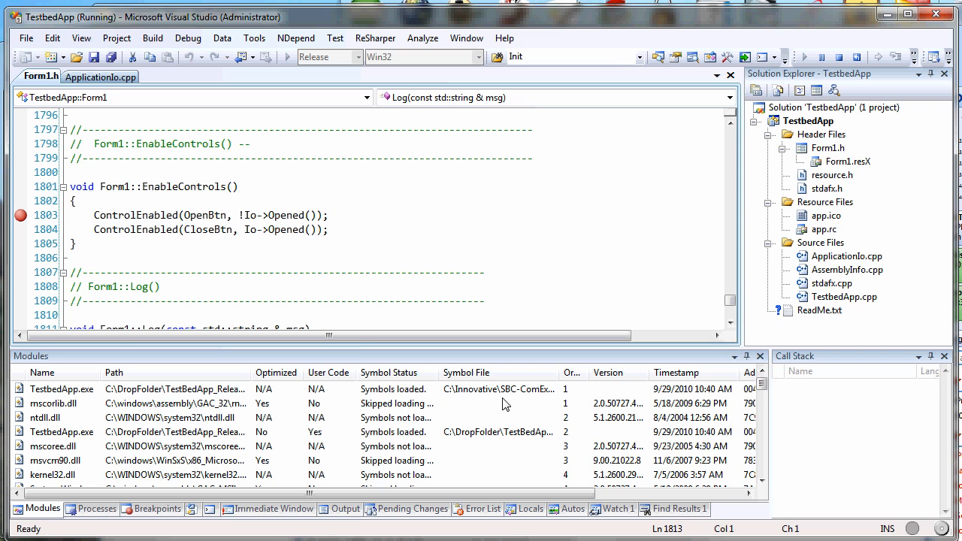
mouse_move(485, 394)
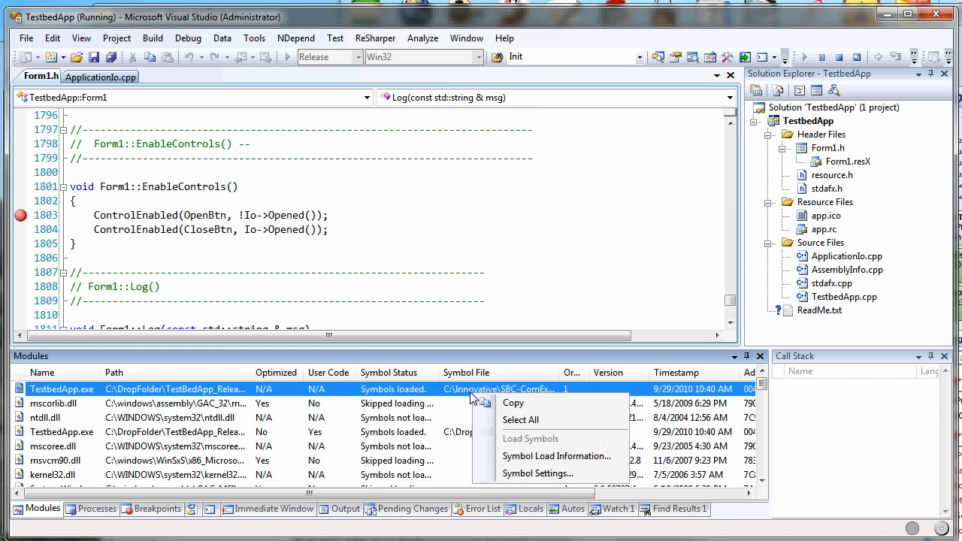
mouse_move(556, 456)
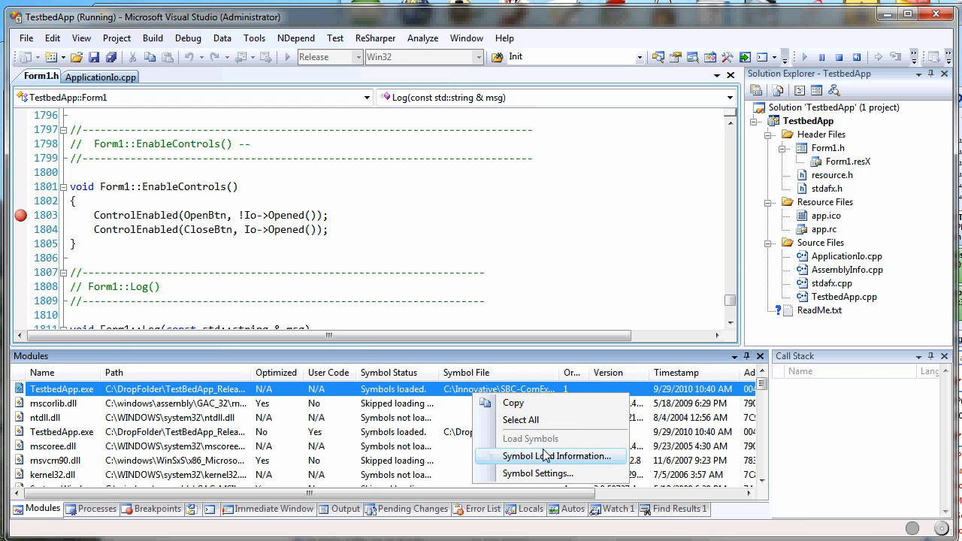
View symbol load details for TestbedApp.exe on the Debugging Symbols options page
left_click(558, 456)
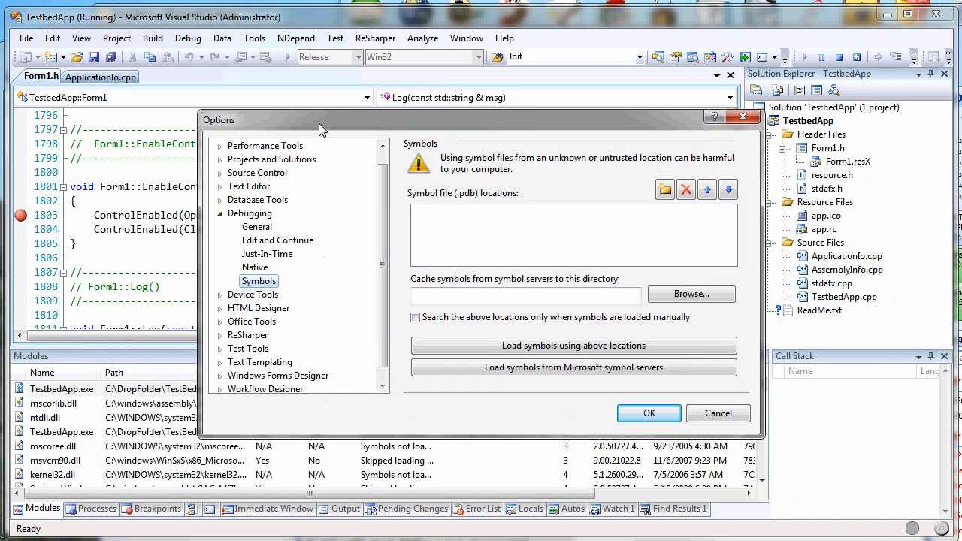
mouse_move(364, 80)
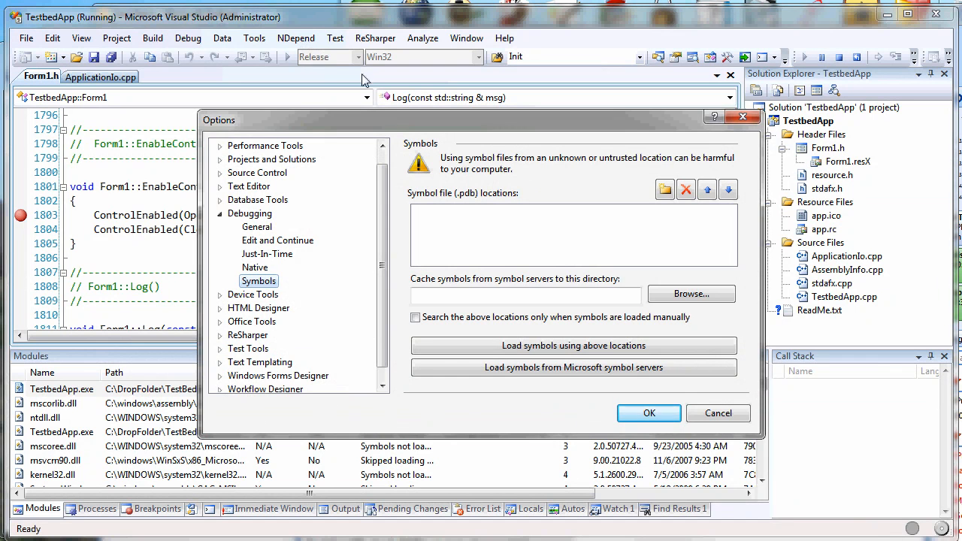
mouse_move(322, 292)
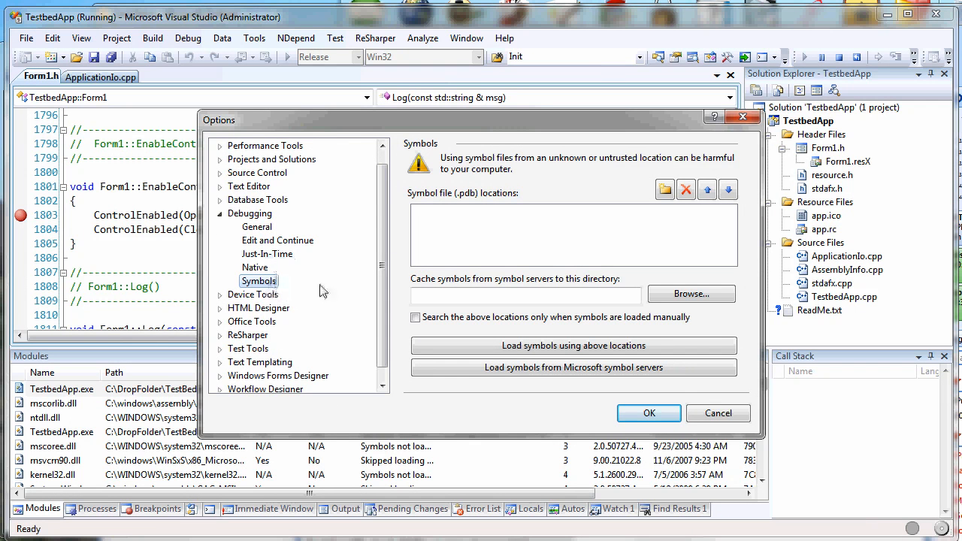
mouse_move(430, 229)
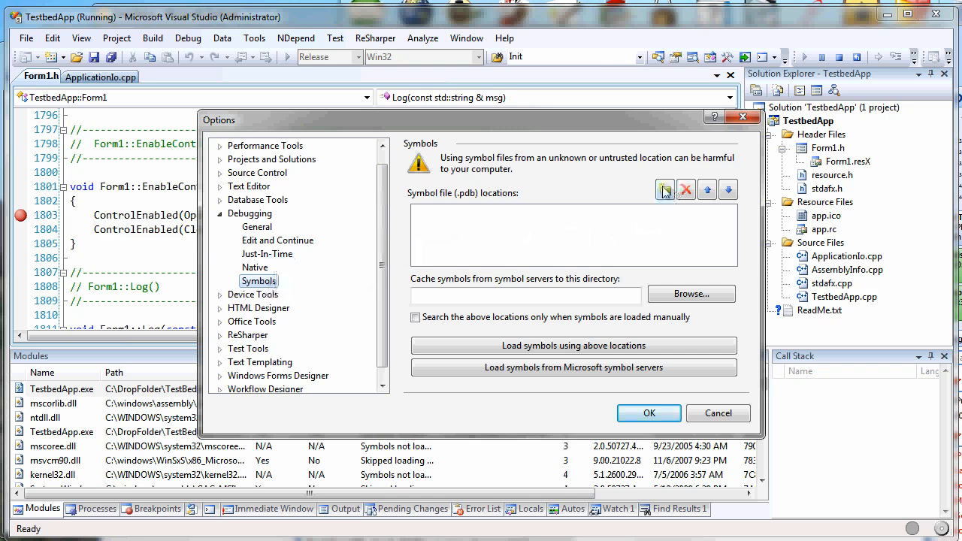
mouse_move(575, 181)
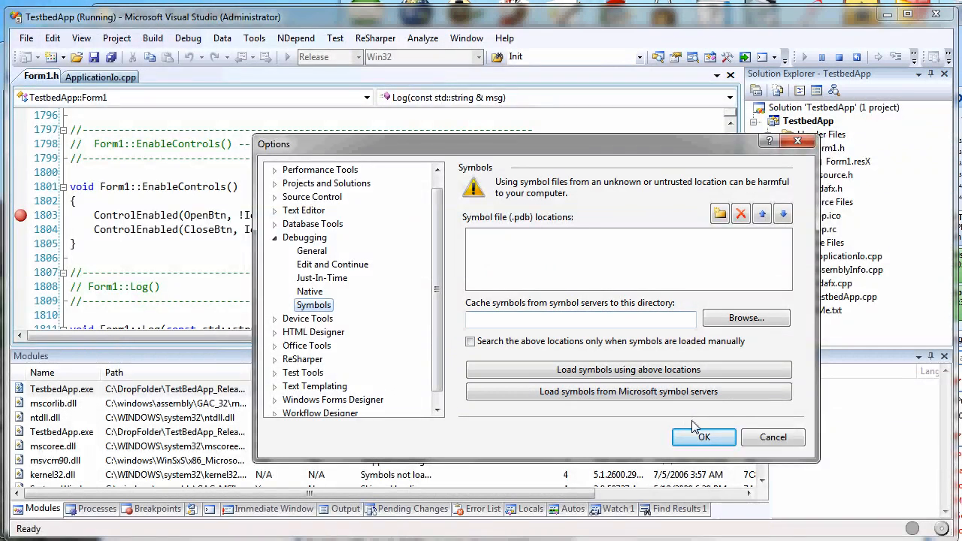
mouse_move(591, 279)
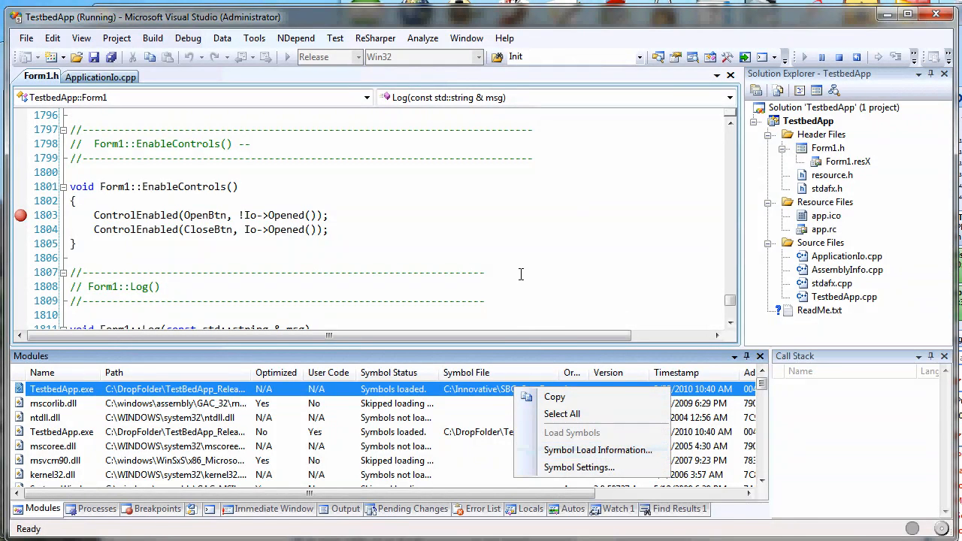
left_click(254, 37)
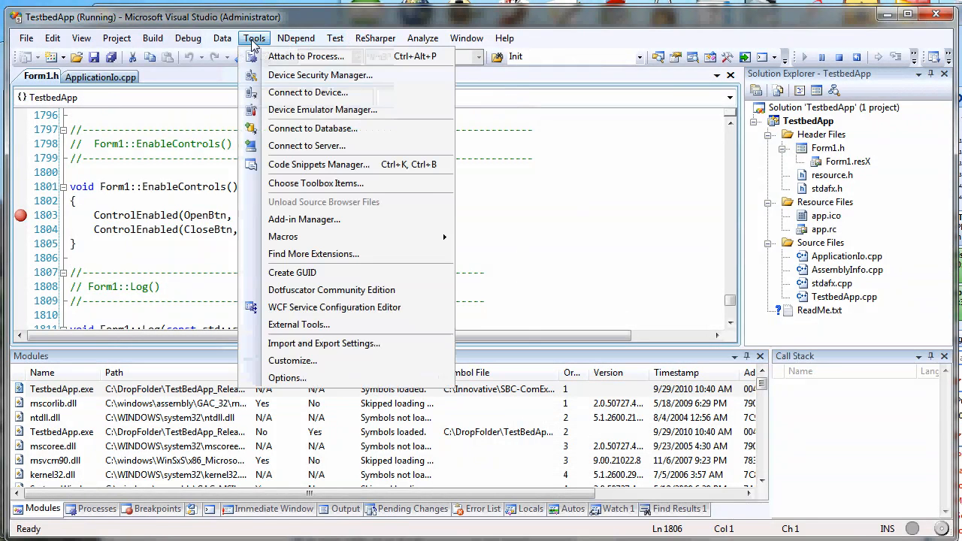
left_click(287, 377)
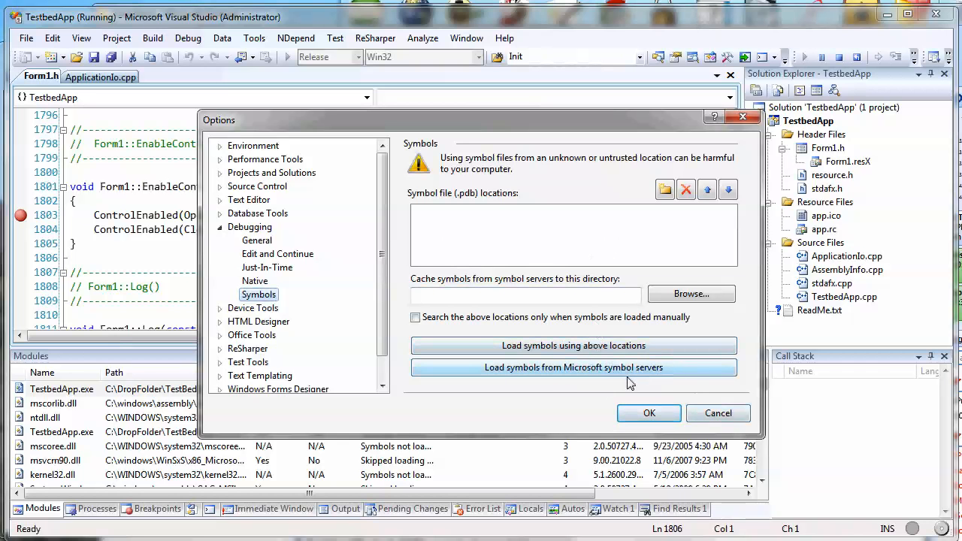
left_click(648, 413)
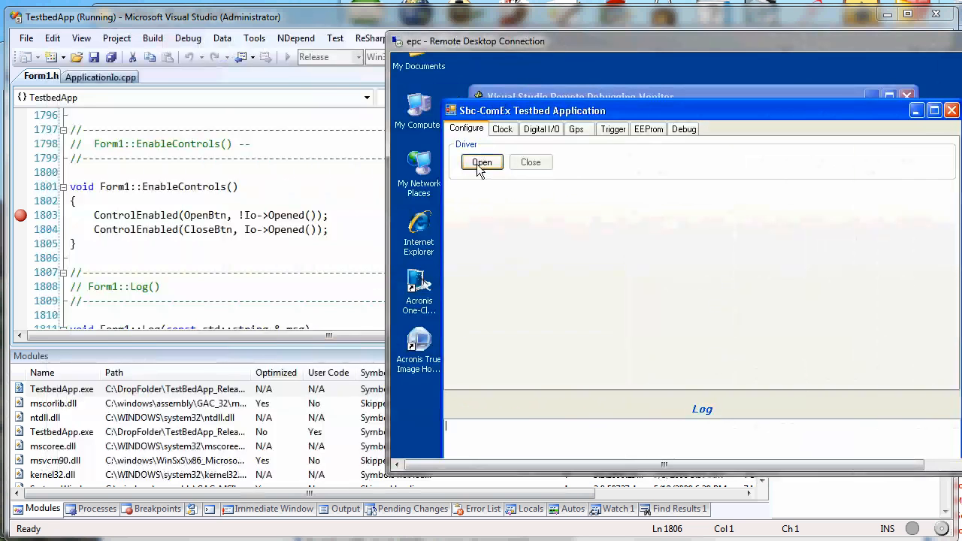
Open the driver remotely, then expand msg 'Carrier driver opened...' in the Locals window
left_click(482, 162)
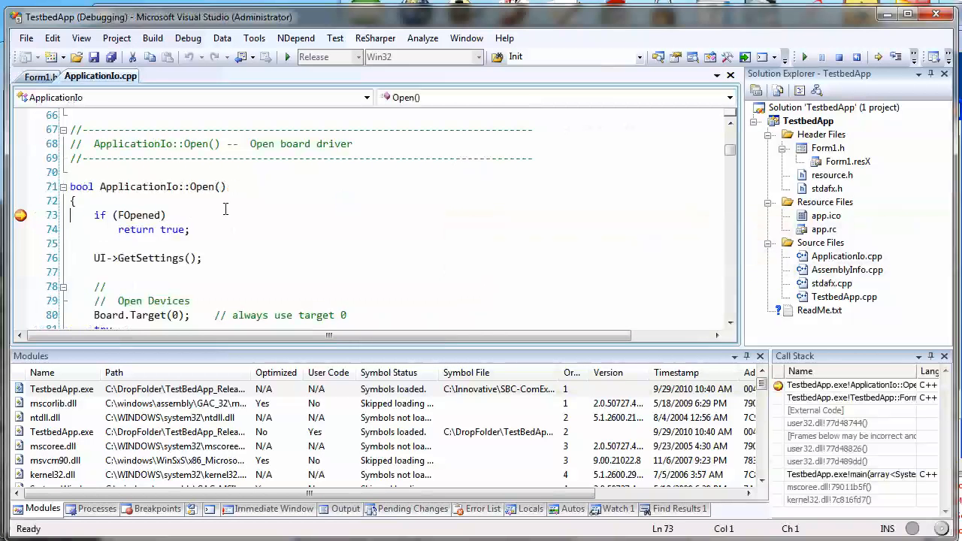
mouse_move(462, 118)
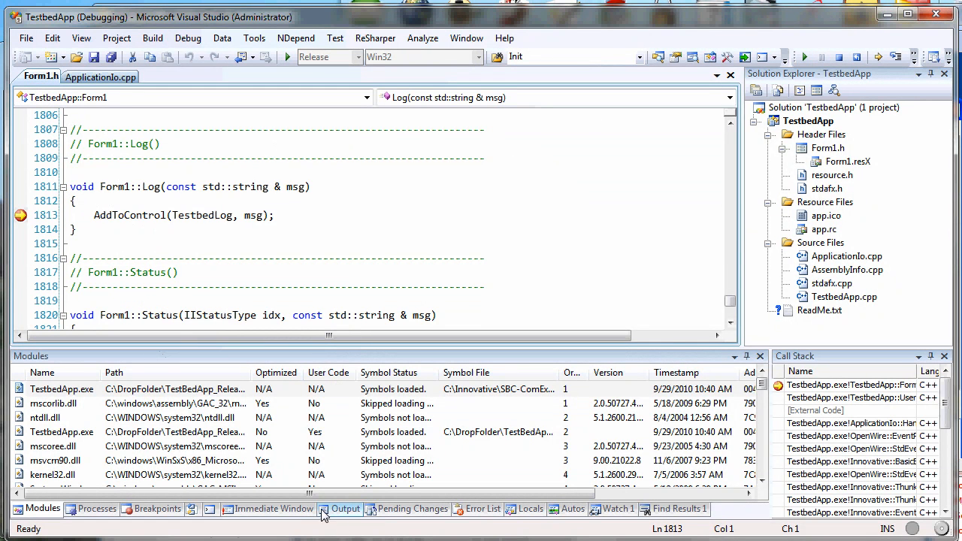
left_click(529, 508)
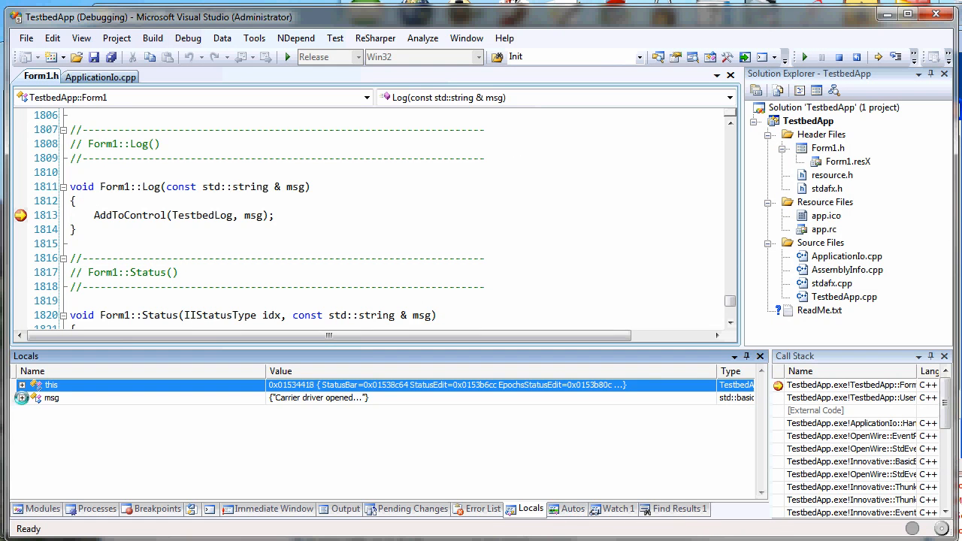
left_click(22, 398)
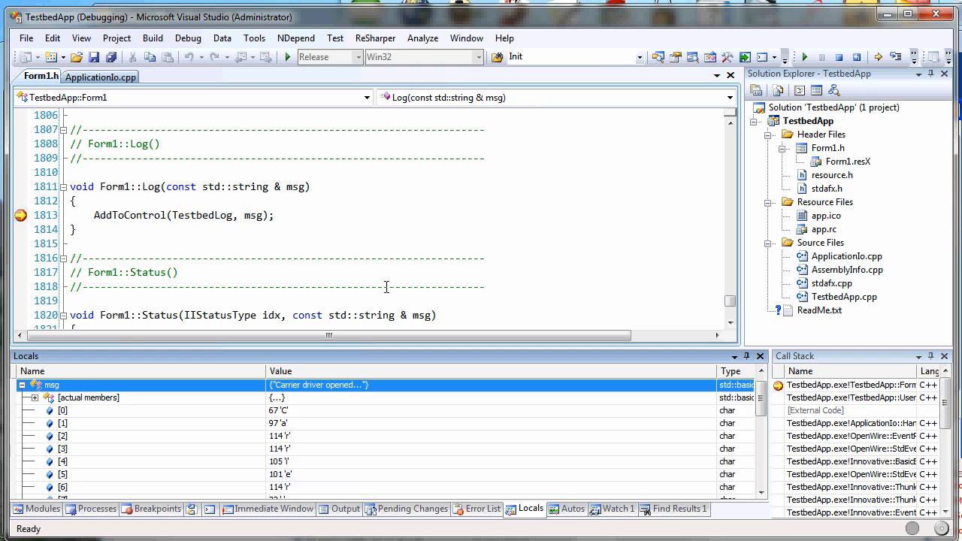
mouse_move(582, 233)
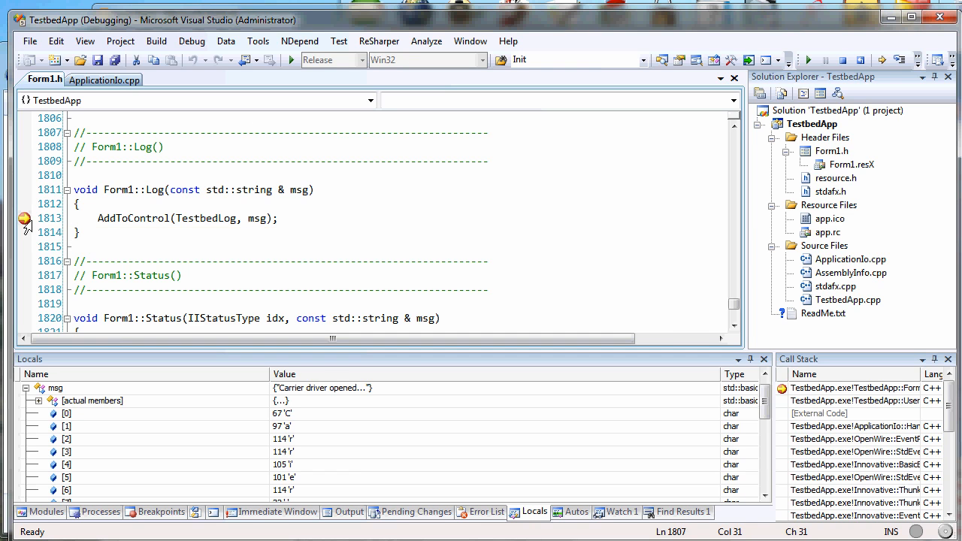
mouse_move(25, 218)
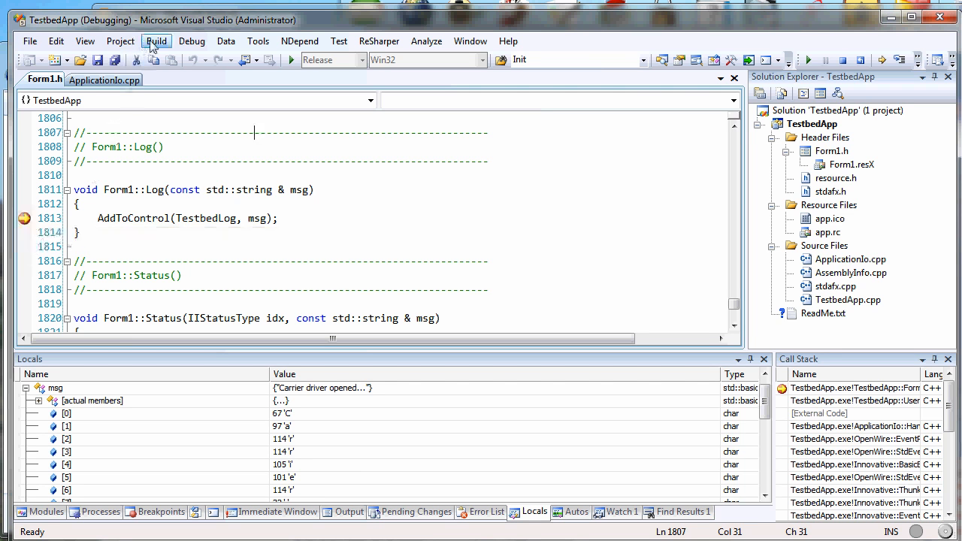
Show the Modules window from the Debug > Windows menu in place of Locals
left_click(192, 41)
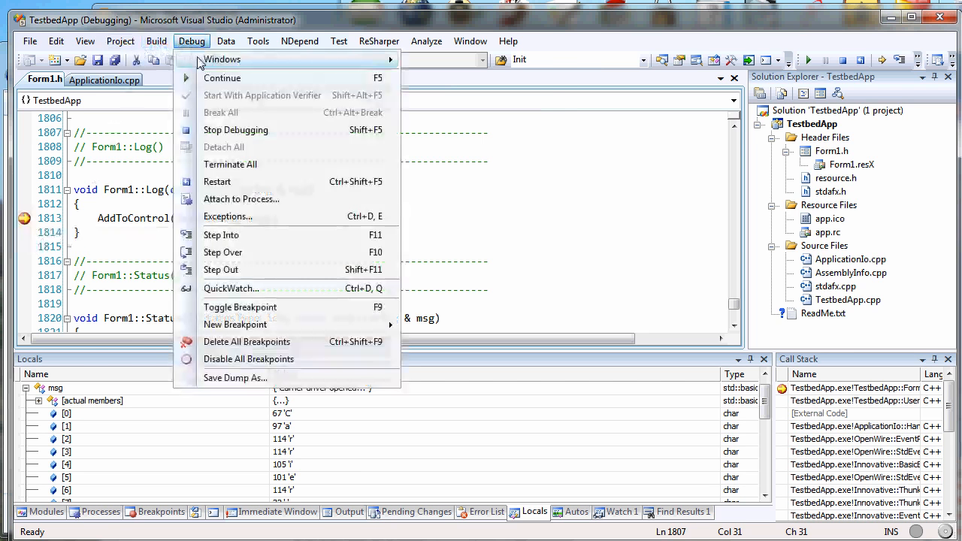
mouse_move(221, 59)
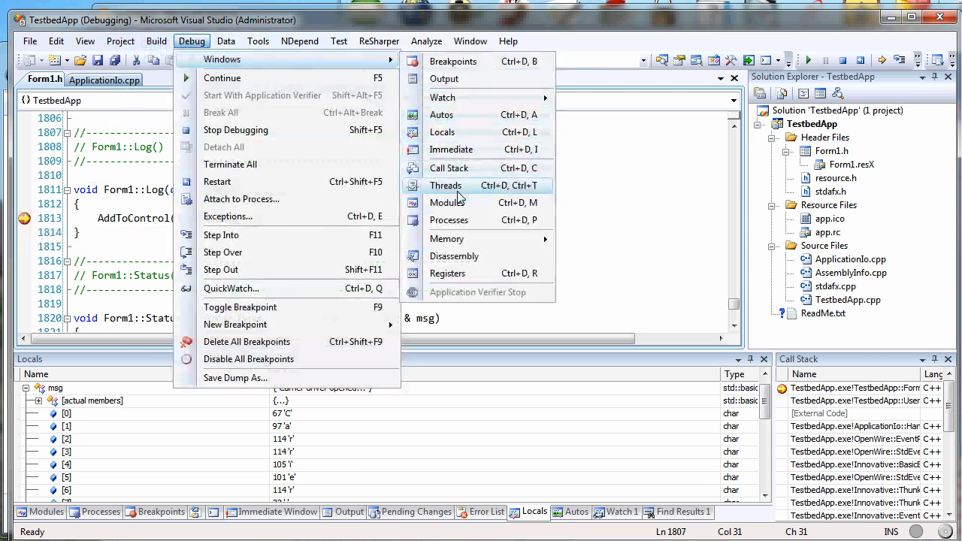
left_click(447, 202)
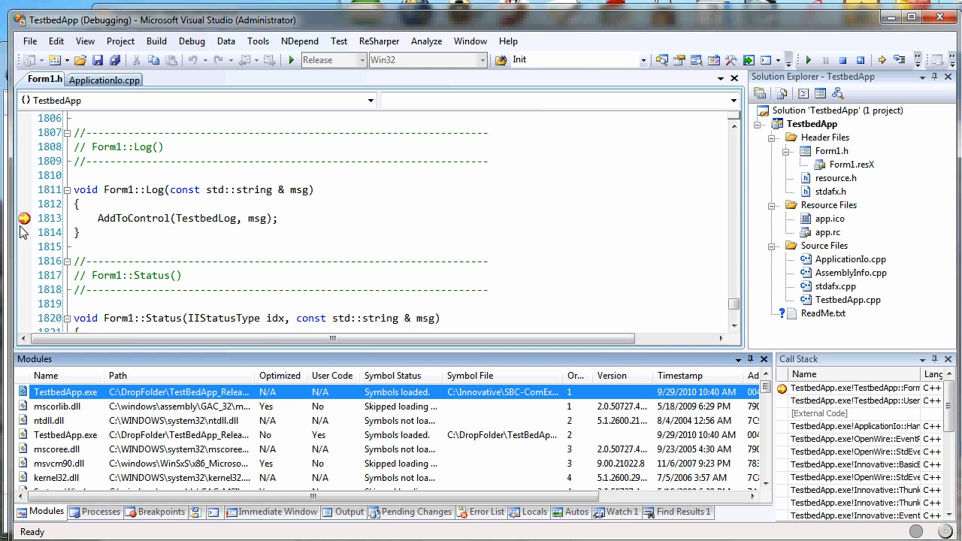
mouse_move(470, 177)
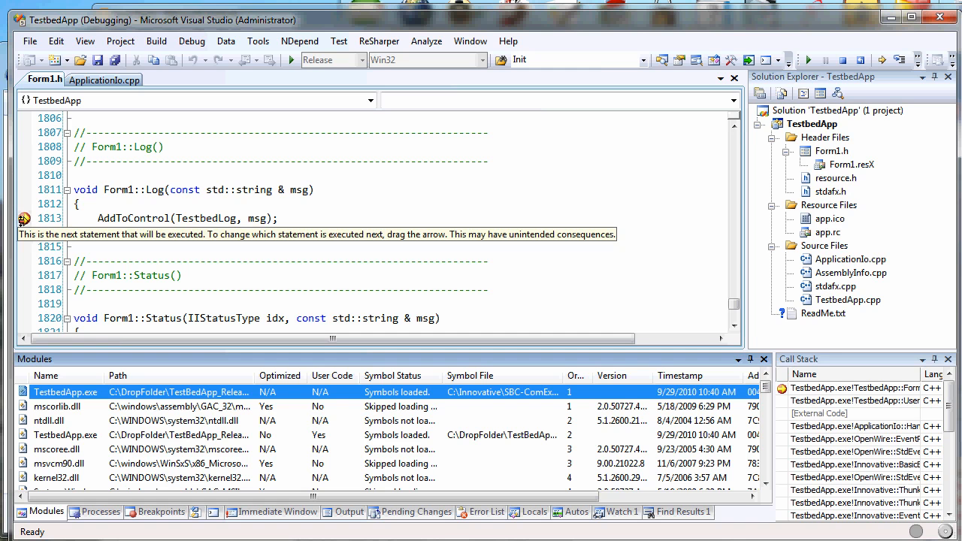
mouse_move(33, 235)
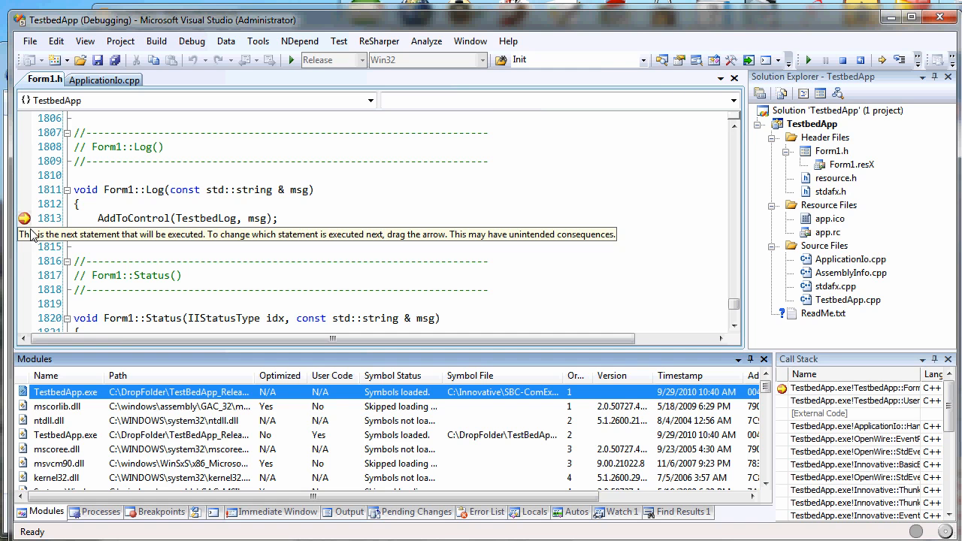
mouse_move(338, 41)
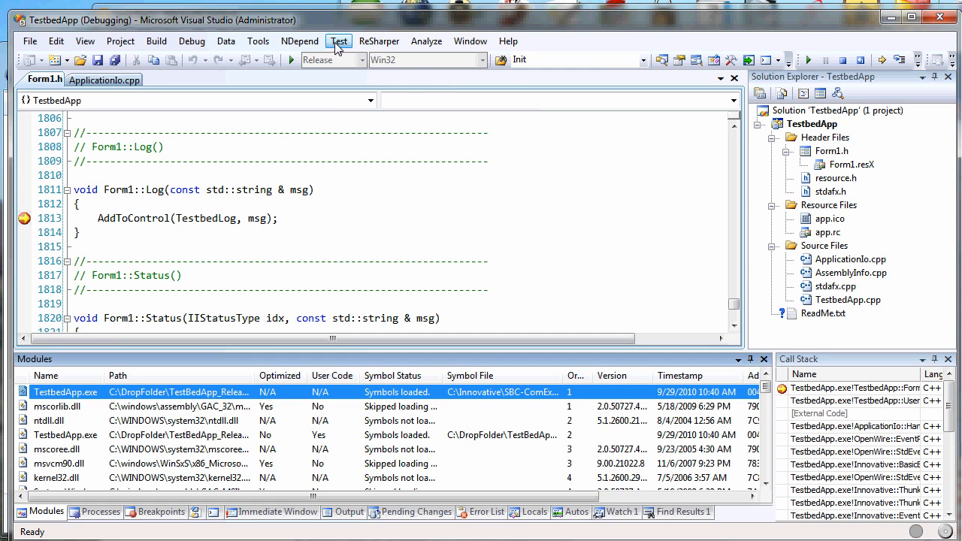
left_click(339, 40)
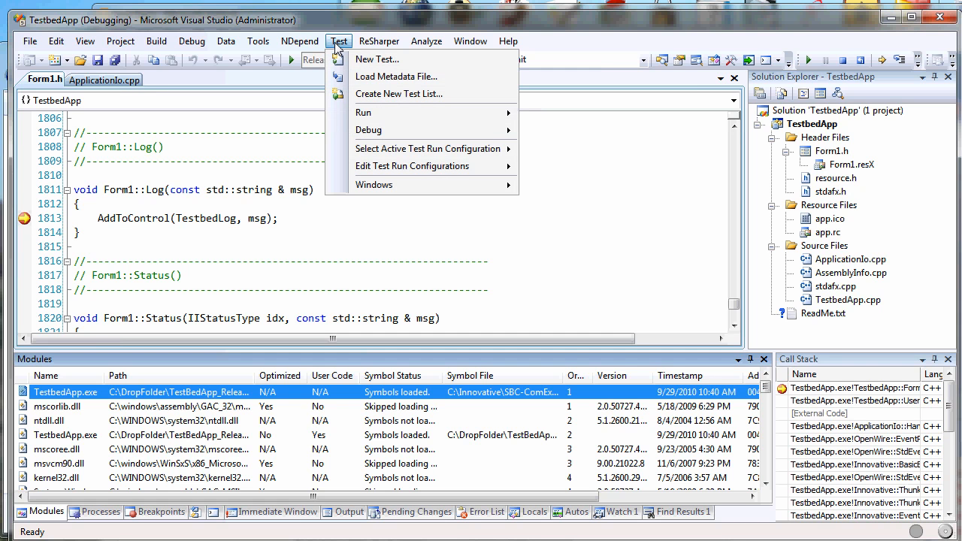
left_click(257, 41)
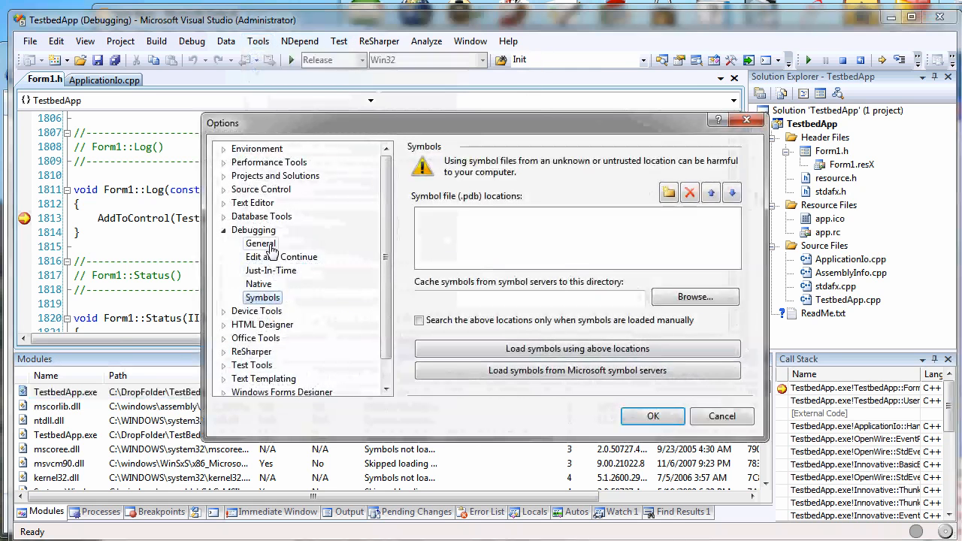
left_click(260, 243)
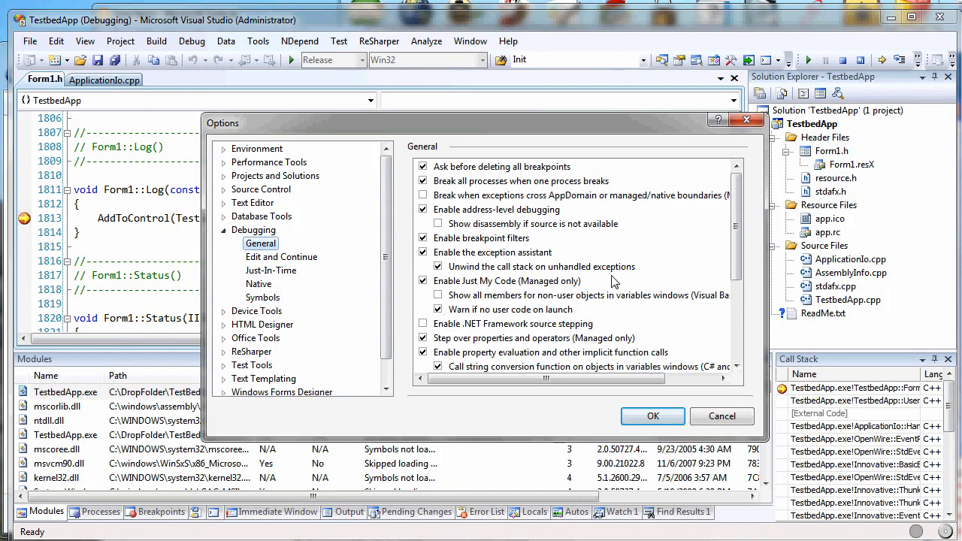
mouse_move(468, 292)
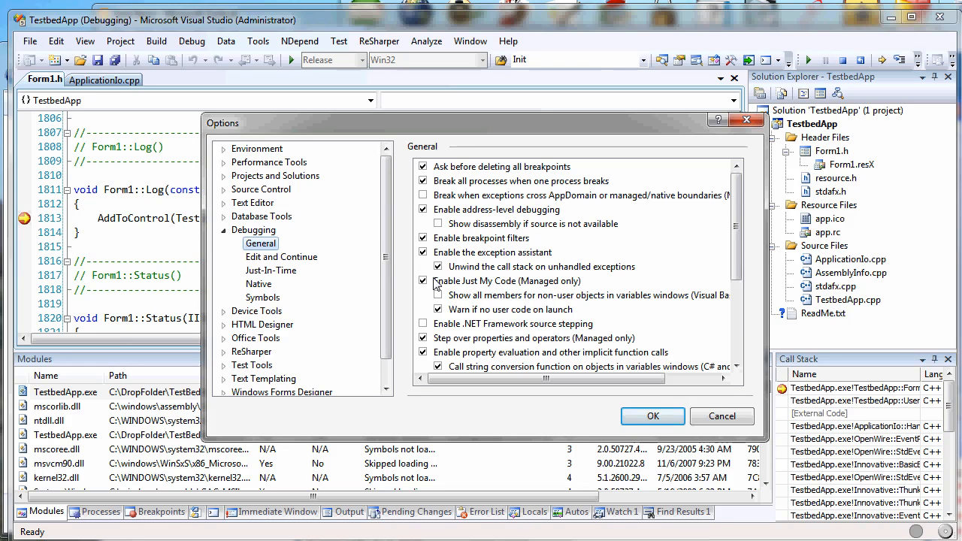
left_click(423, 280)
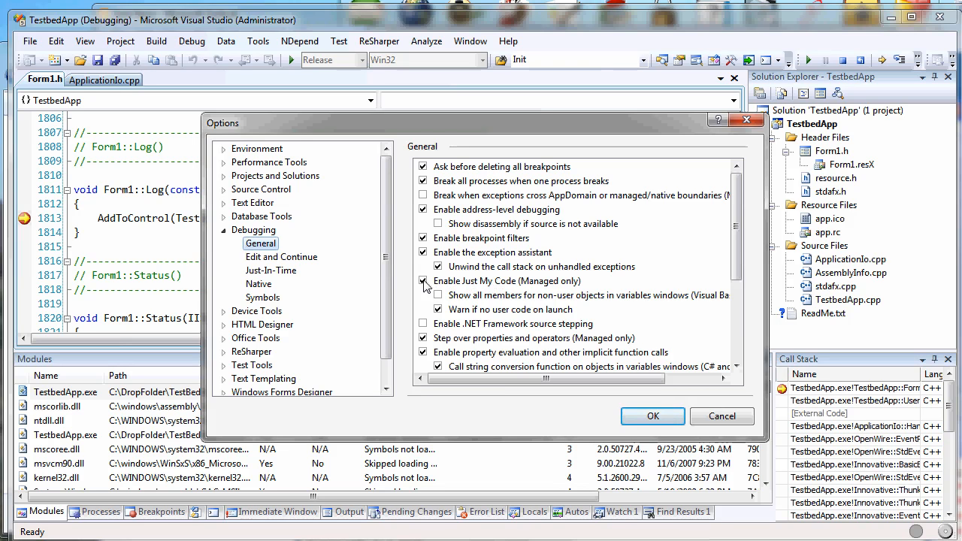
left_click(424, 280)
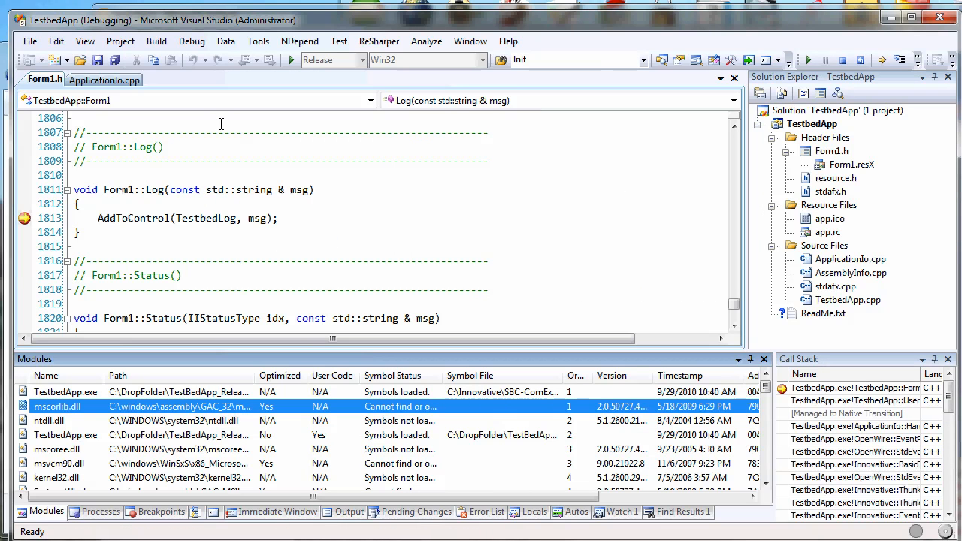
Browse the Build and Project menus, then stop debugging the remote TestbedApp
left_click(156, 41)
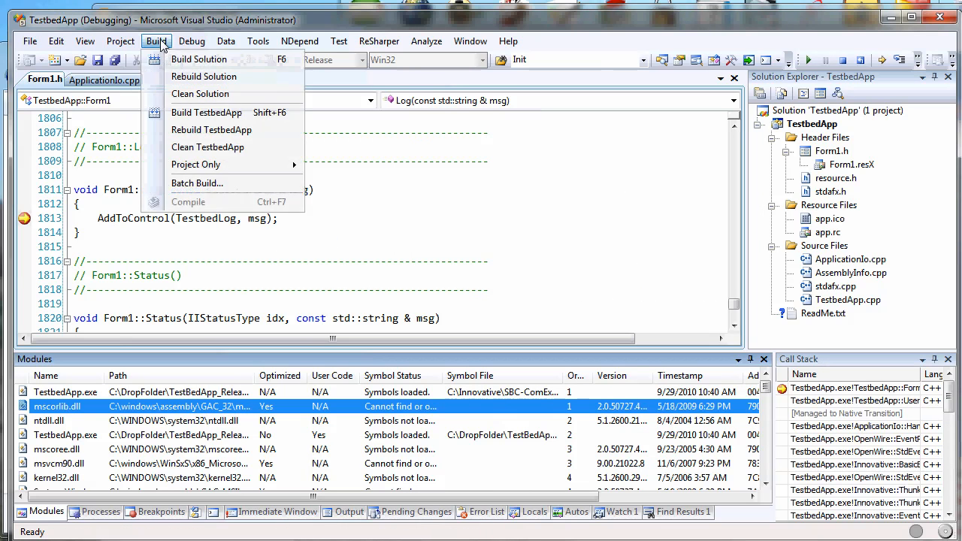
left_click(121, 40)
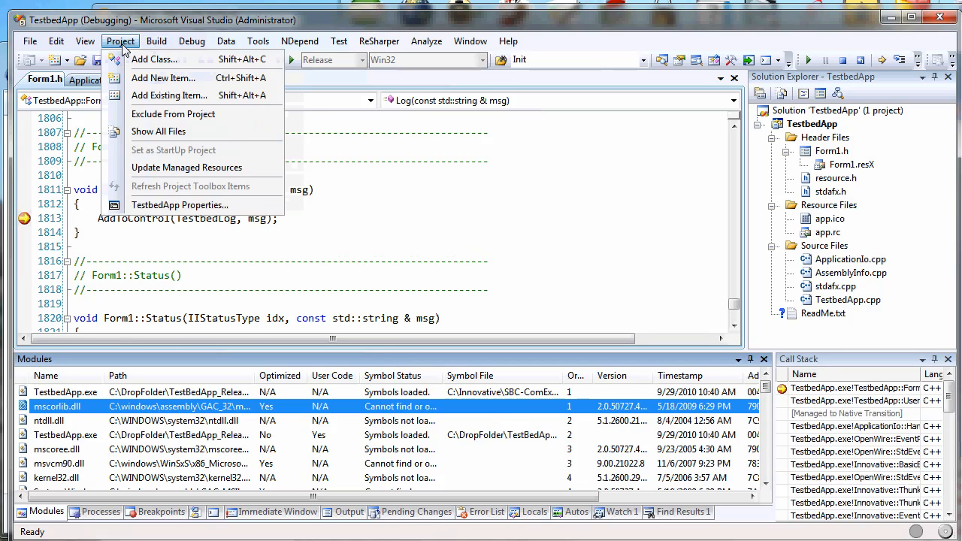
left_click(191, 41)
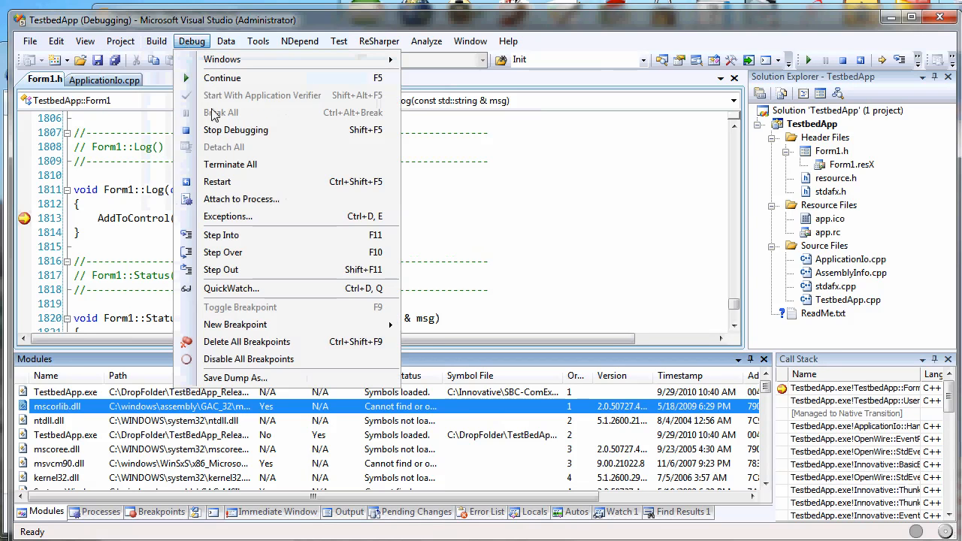
left_click(236, 130)
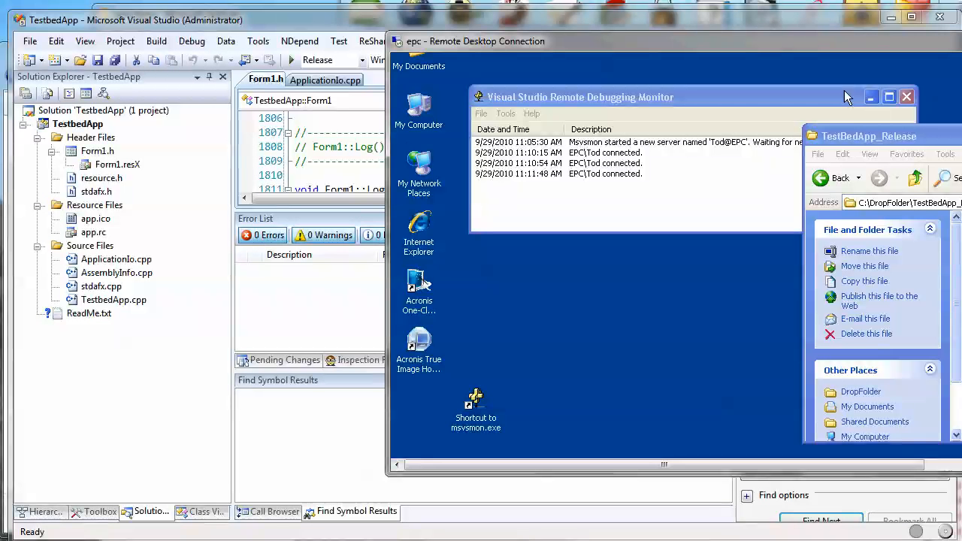
mouse_move(553, 396)
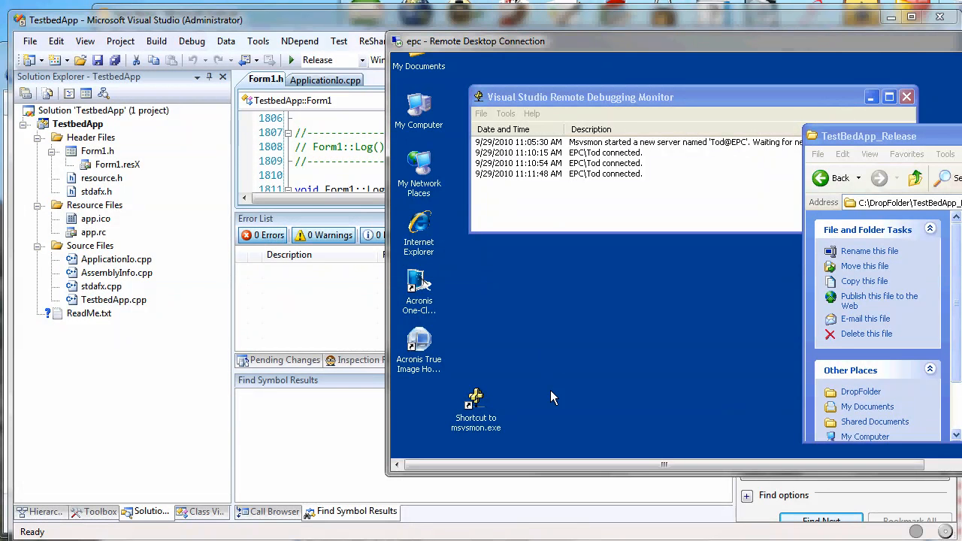